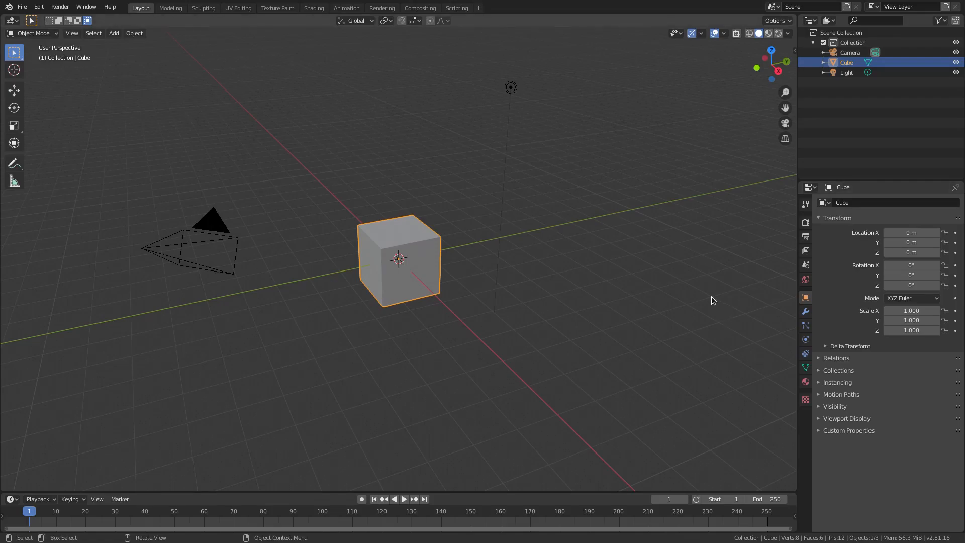
mouse_move(713, 273)
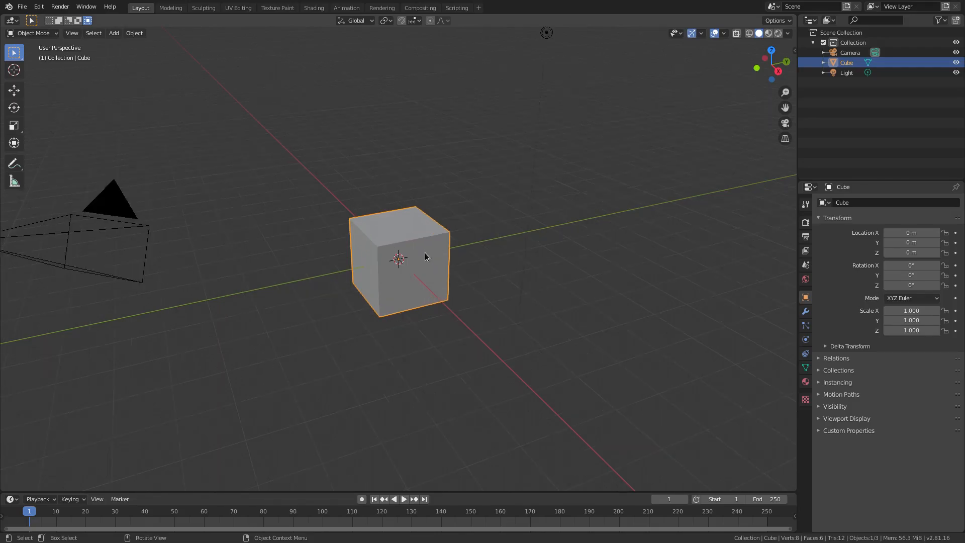
Step: Scale up the default cube and stretch its top upward into a tall tower column
key("s")
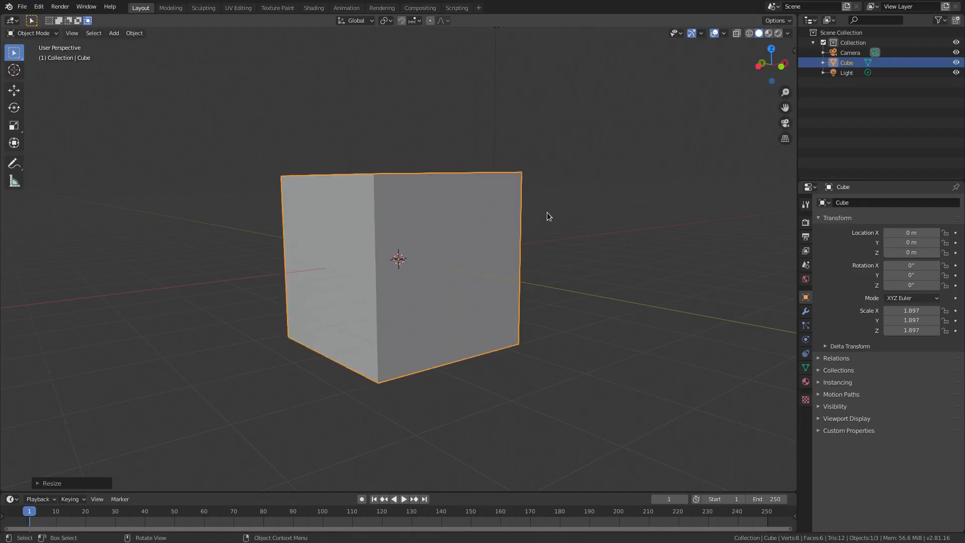
key("Tab")
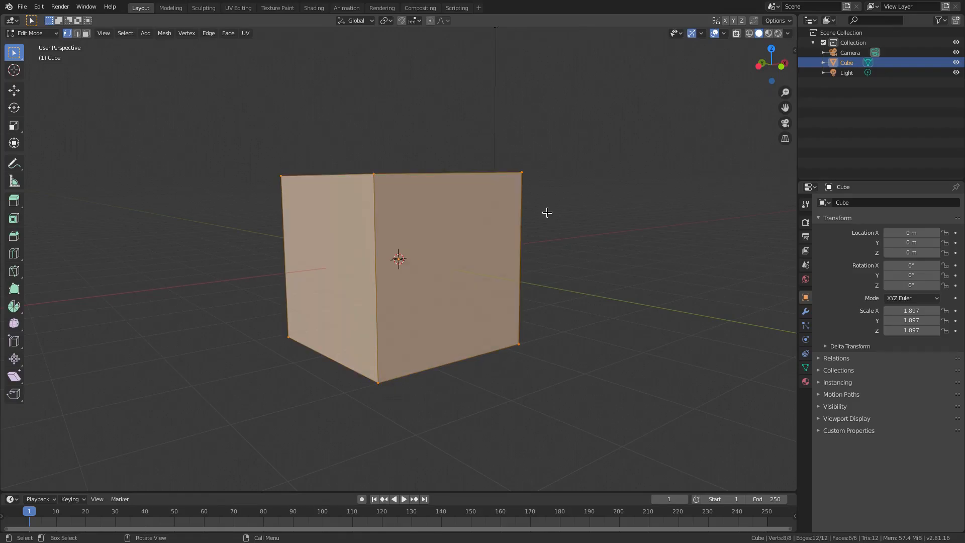
key("g")
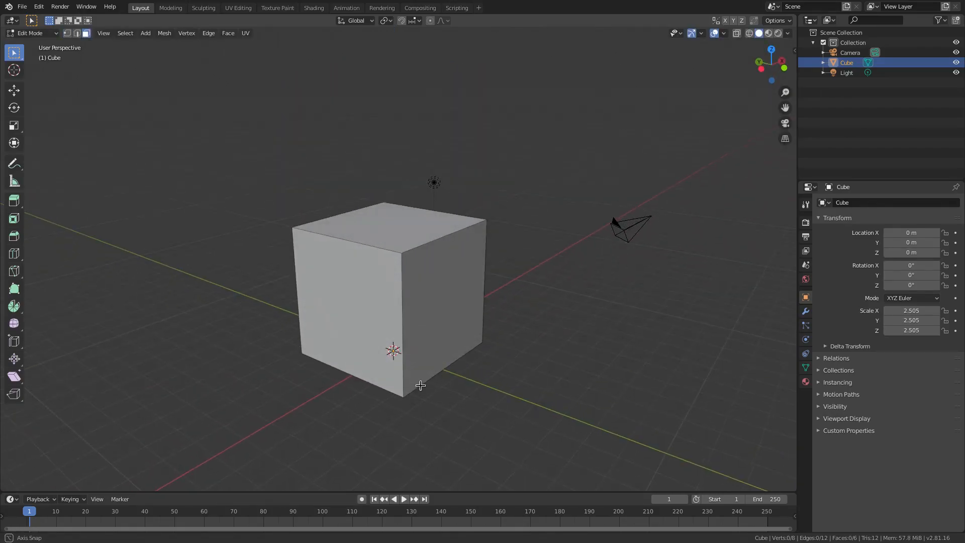
key("Tab")
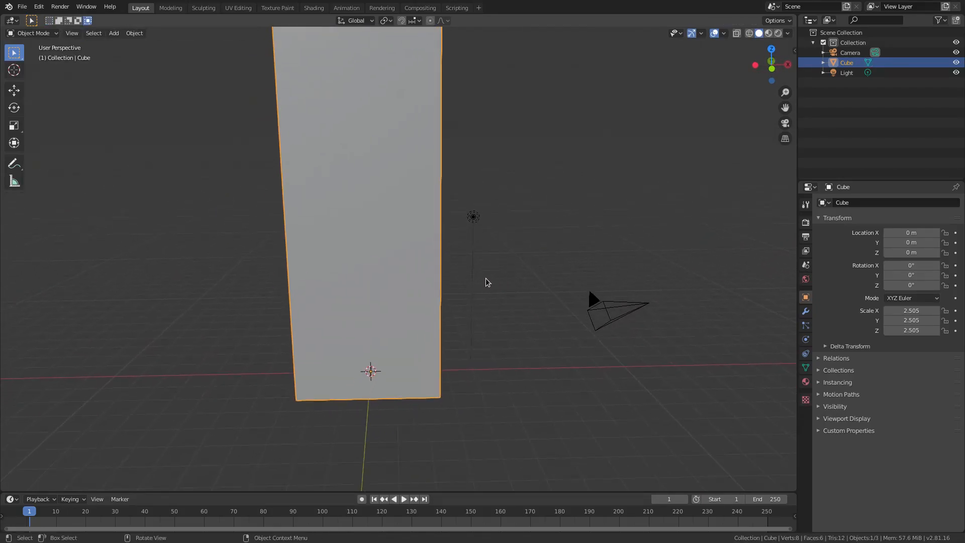
Step: Add a mesh plane, scale it up and rotate it 90° on X to stand upright
left_click(113, 34)
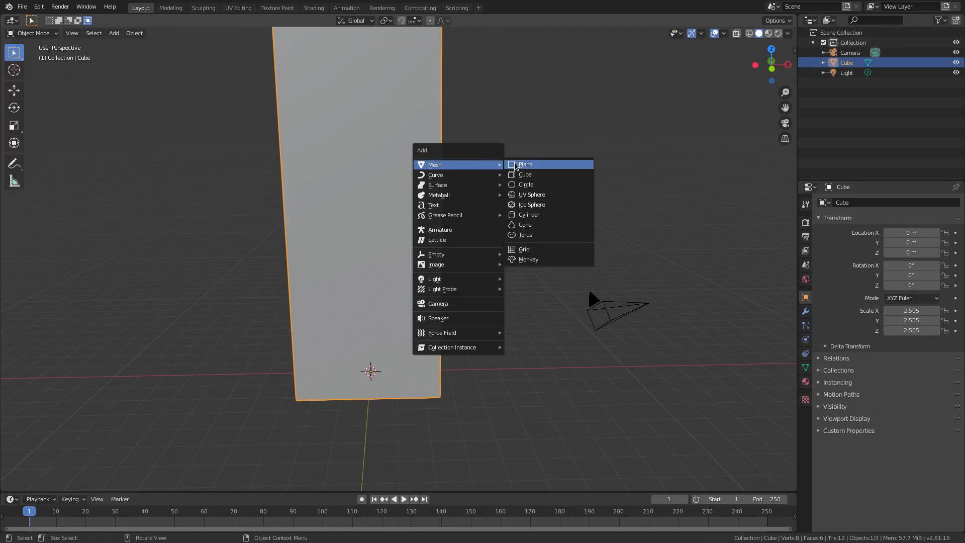
left_click(524, 163)
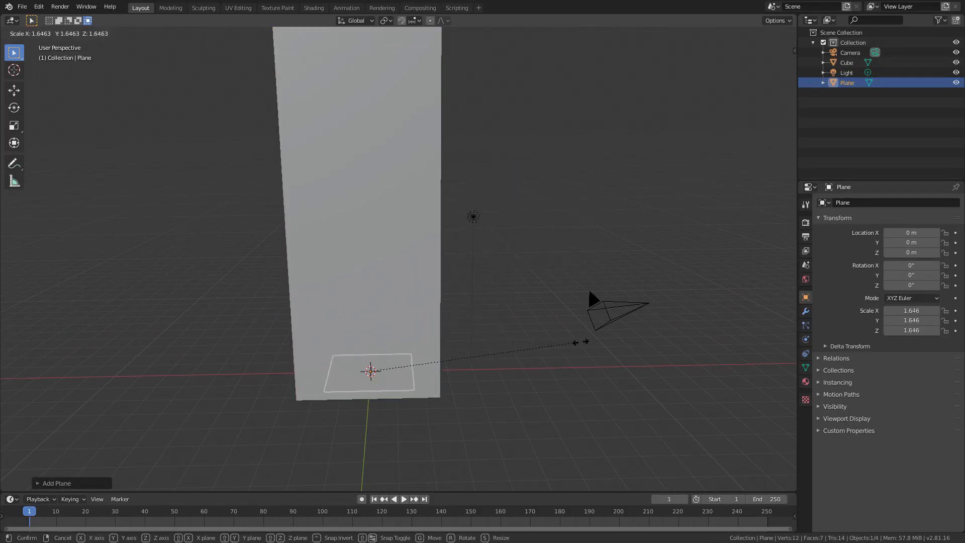
left_click(662, 312)
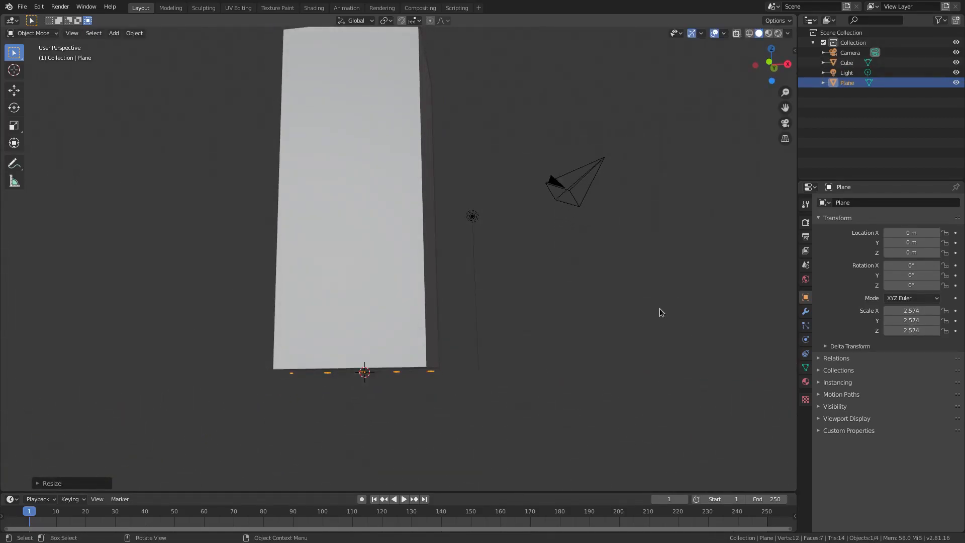
key("S")
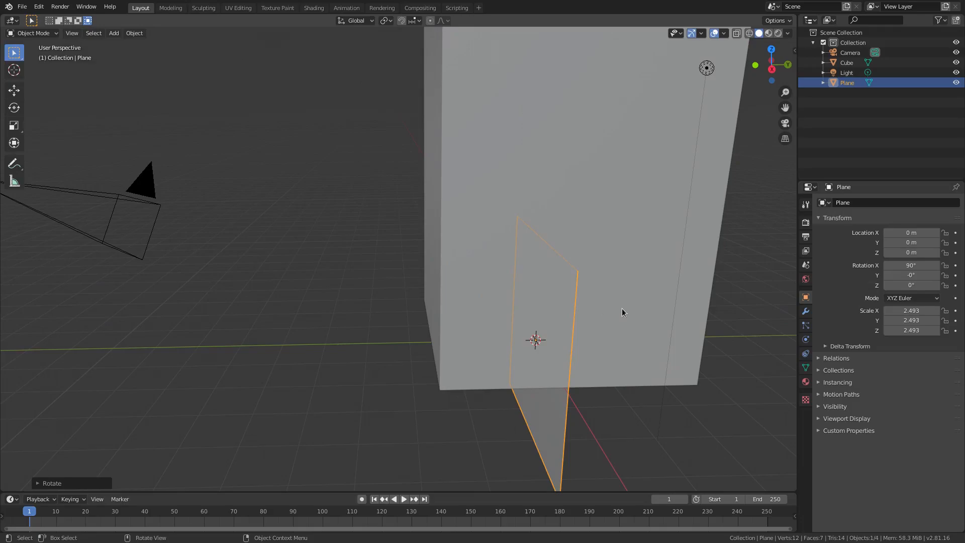
Step: From a side view, move the plane along Y so it sits against the tower's face
key("Tab")
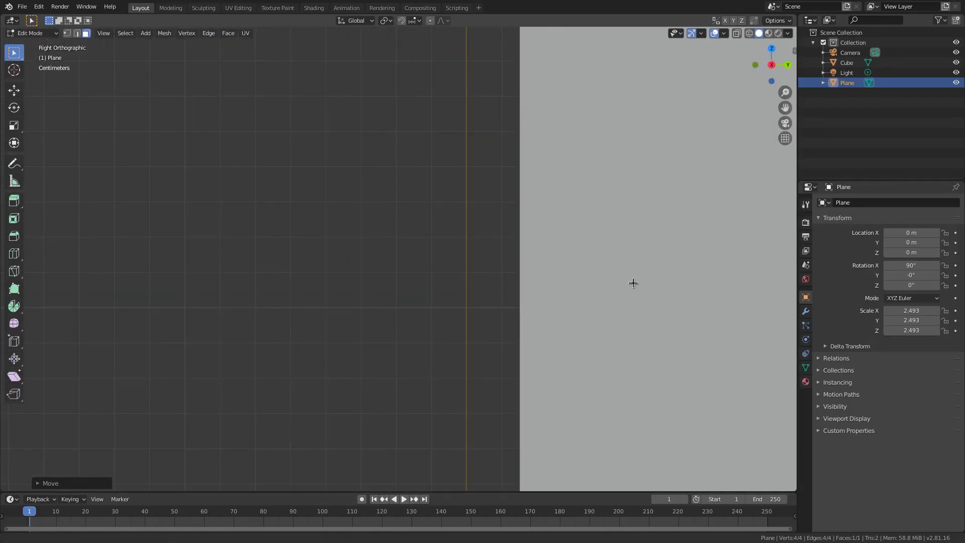
key("g")
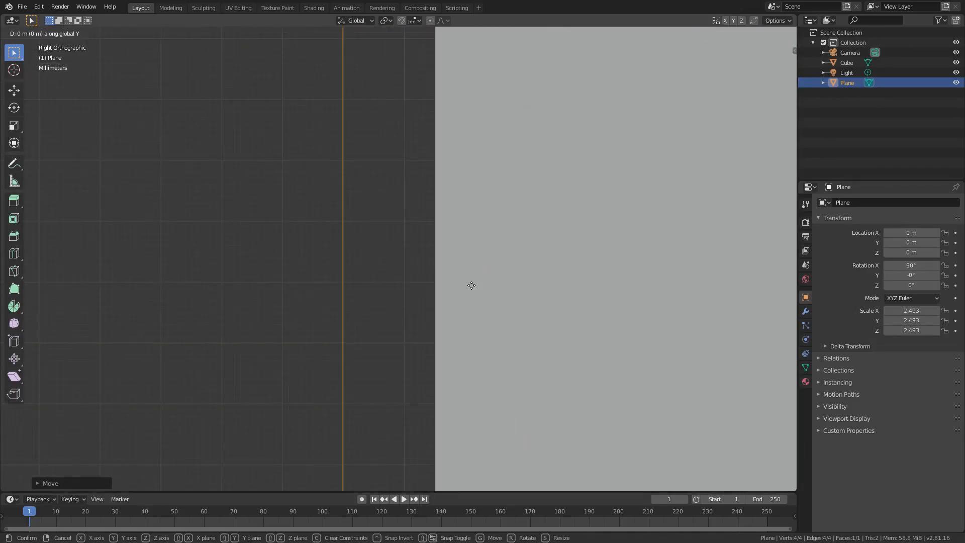
key("Tab")
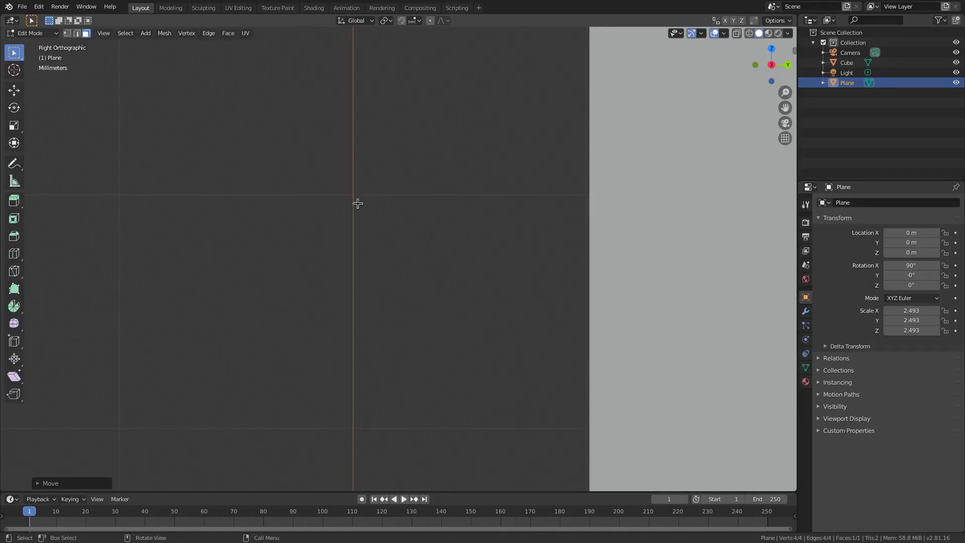
mouse_move(382, 205)
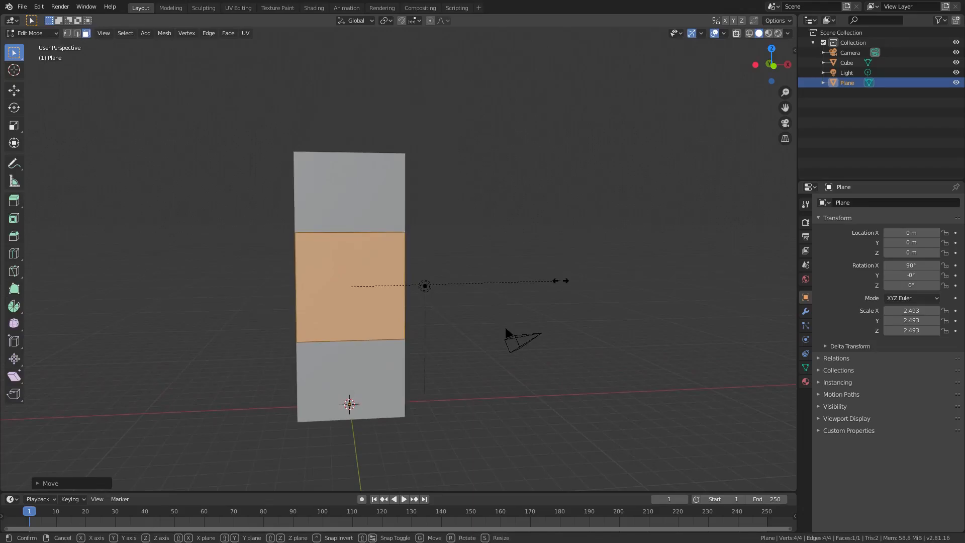
Step: Finish placing the plane, show its material settings and split the 3D view in two
key("s")
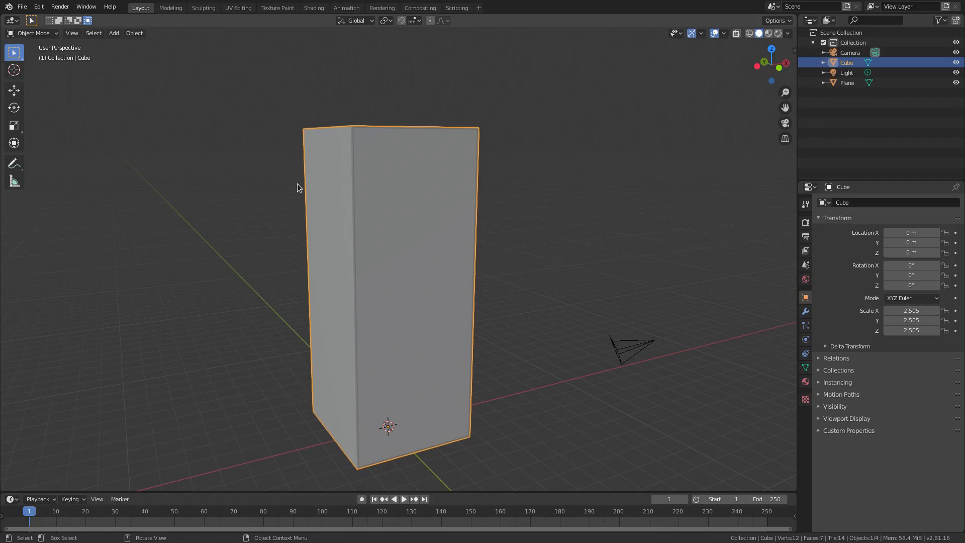
left_click(805, 382)
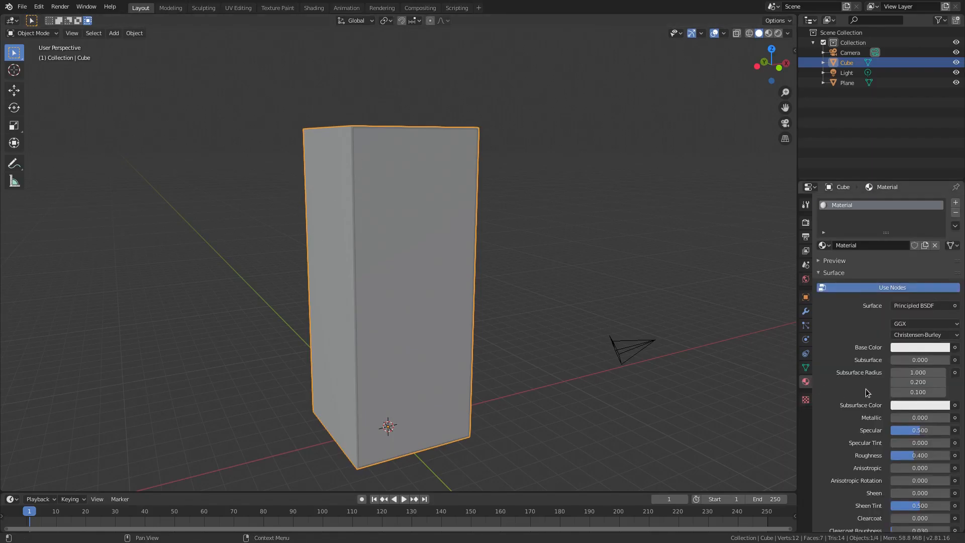
left_click(920, 346)
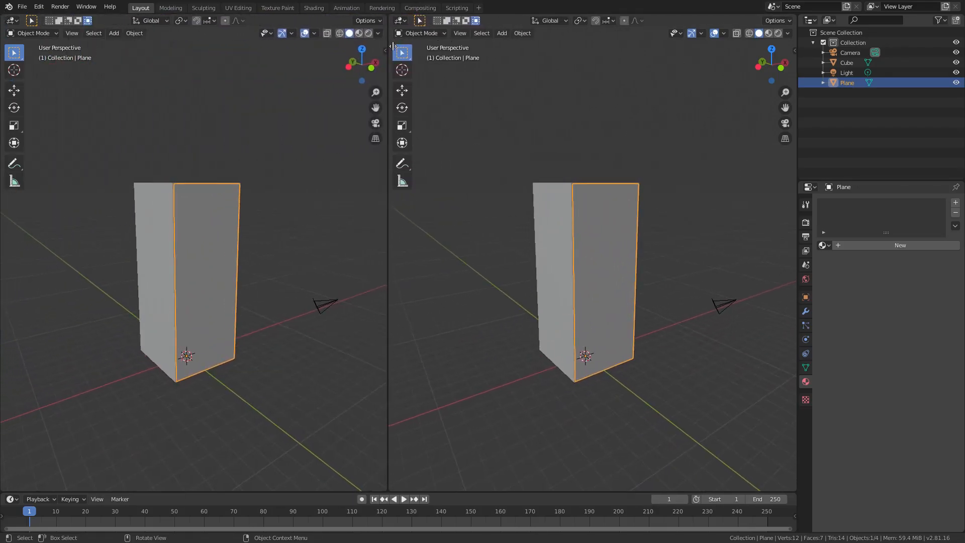
Step: Create a new plane material with Brick Texture and ColorRamp nodes, previewed in the viewport
left_click(8, 21)
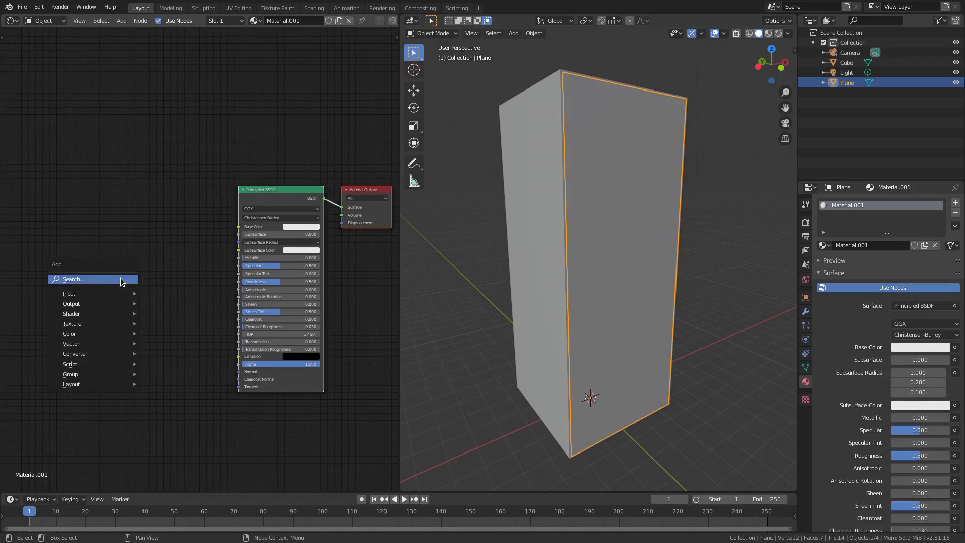
type("bri")
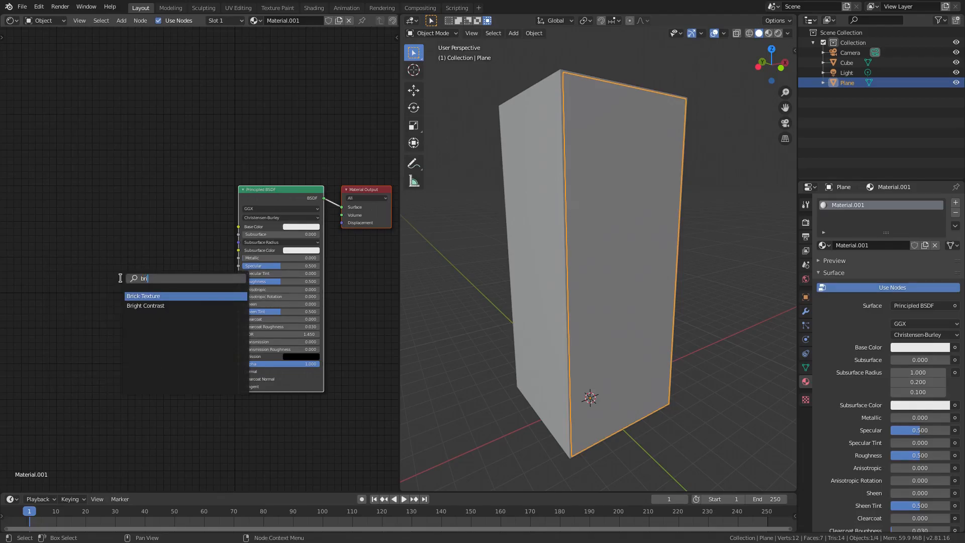
left_click(143, 296)
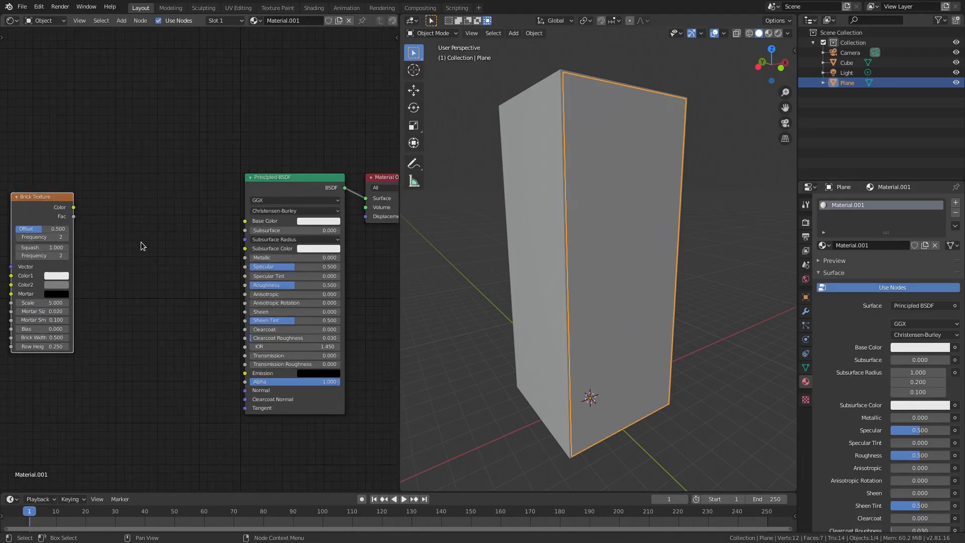
type("co")
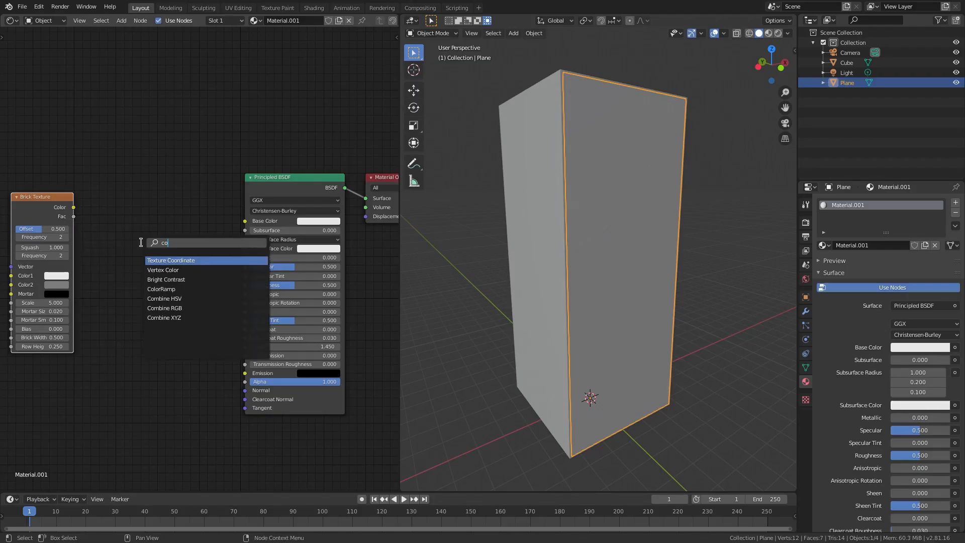
left_click(161, 289)
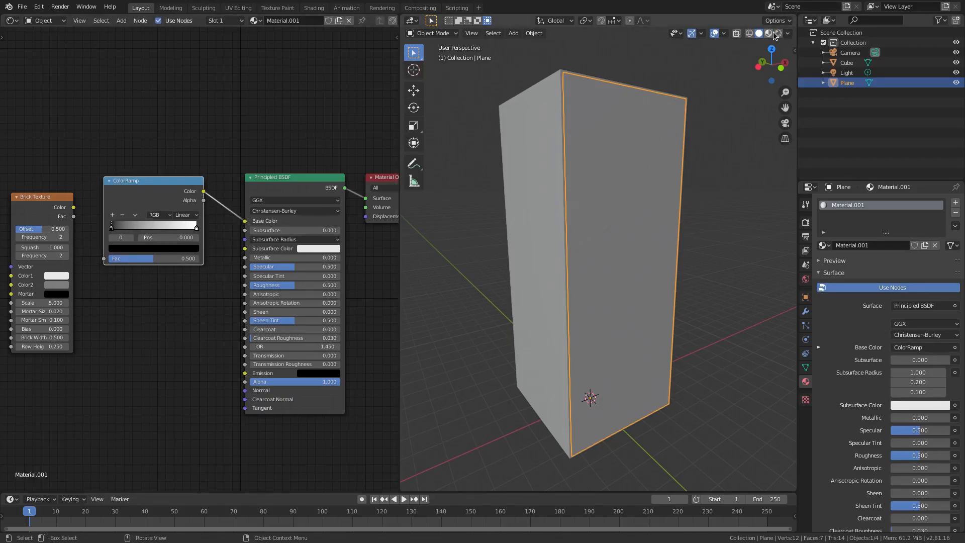
left_click(778, 33)
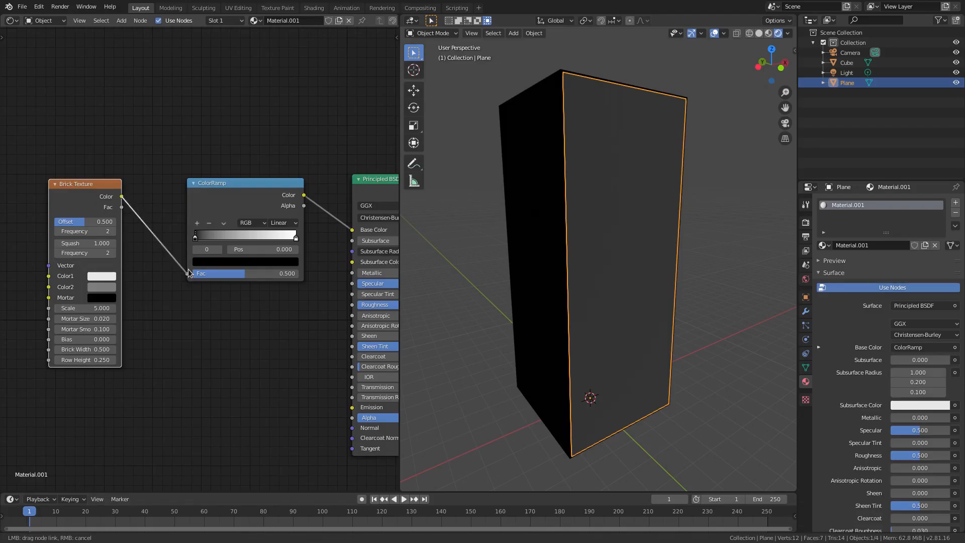
Step: Link brick colour into the ramp, set mortar size 0.02 and raise brick Scale to 10
left_click_drag(147, 207, 188, 273)
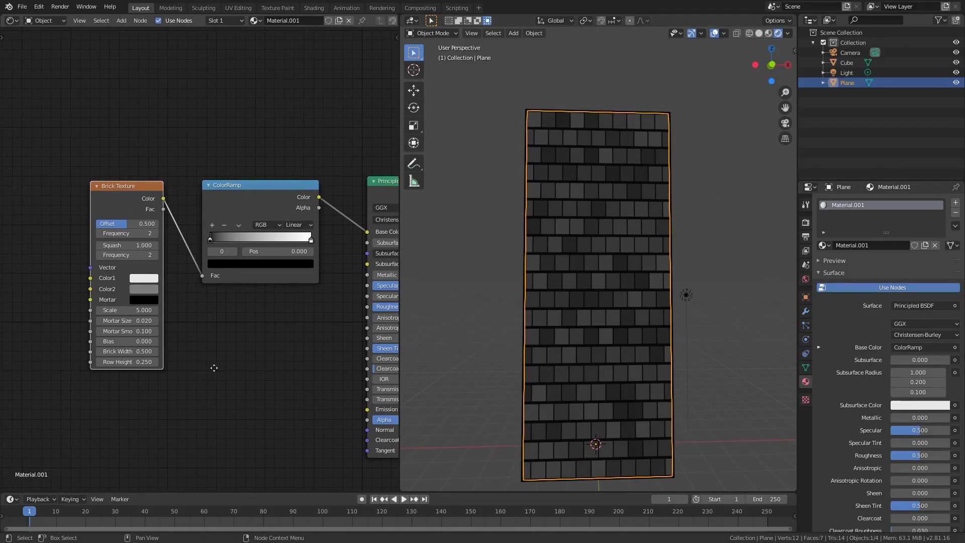
left_click_drag(126, 309, 116, 319)
type("10.000")
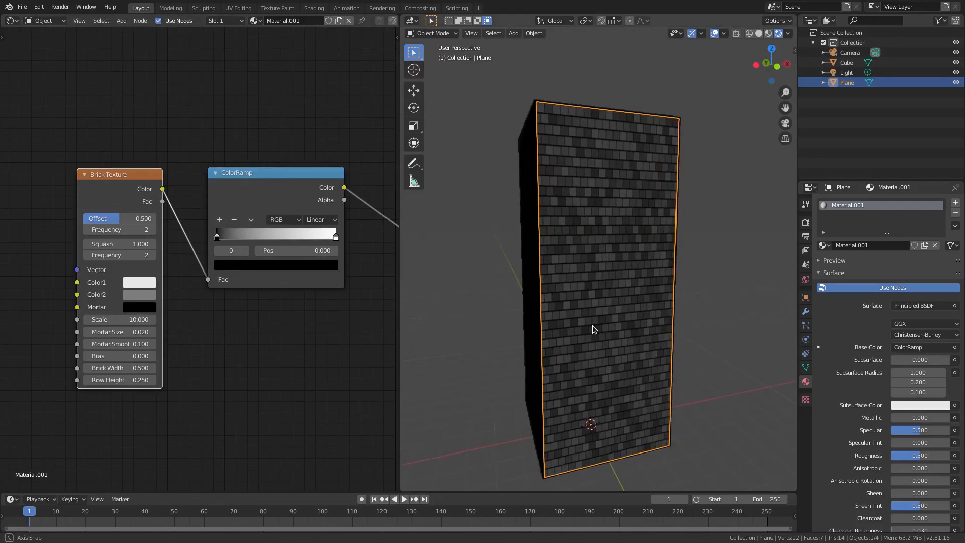
left_click(118, 331)
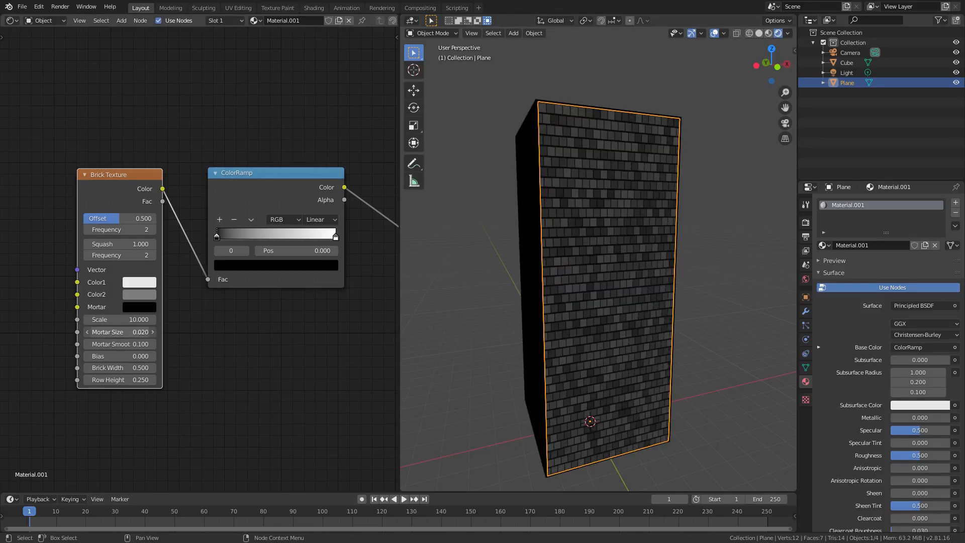
type("0.1")
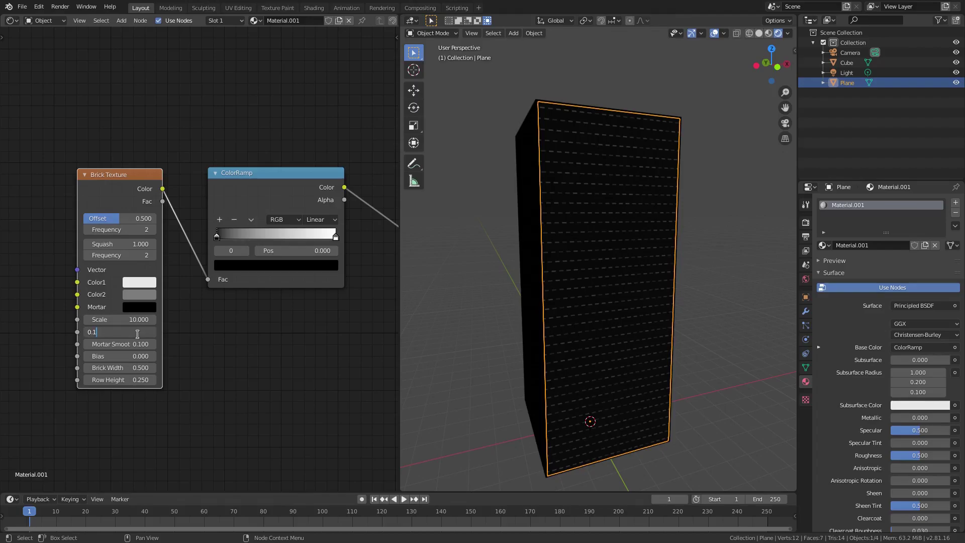
type("0.020")
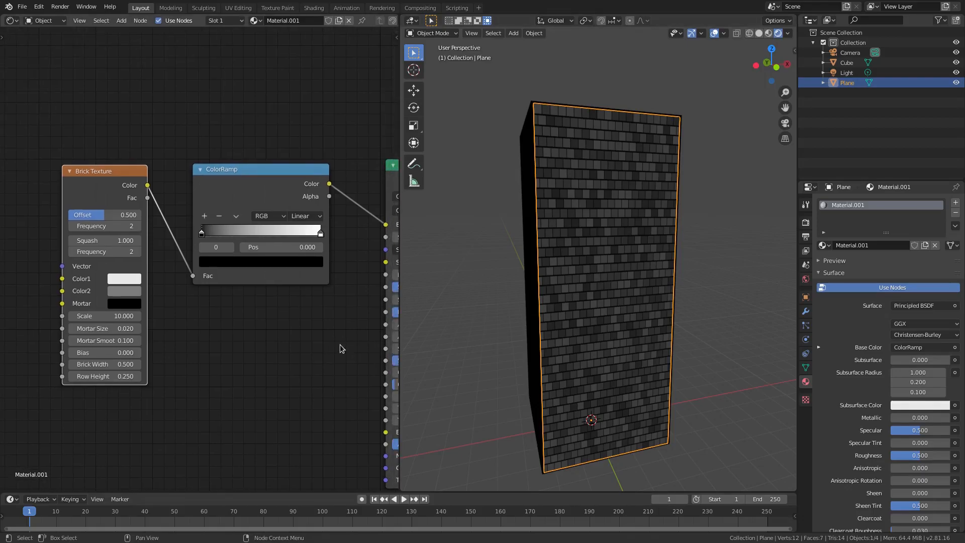
left_click(104, 225)
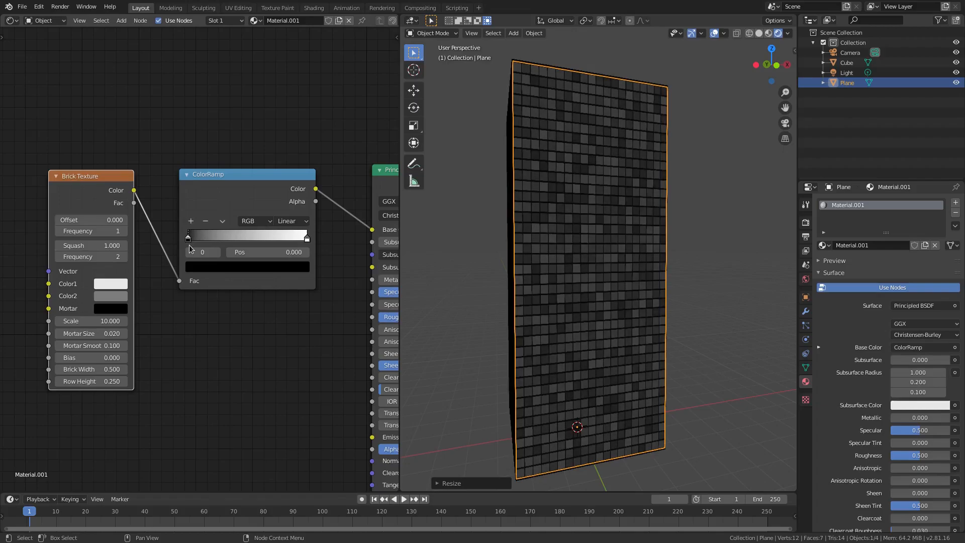
Step: Set the ramp to Constant interpolation with the white stop near 0.48 and brick Scale 15
left_click_drag(188, 238, 238, 237)
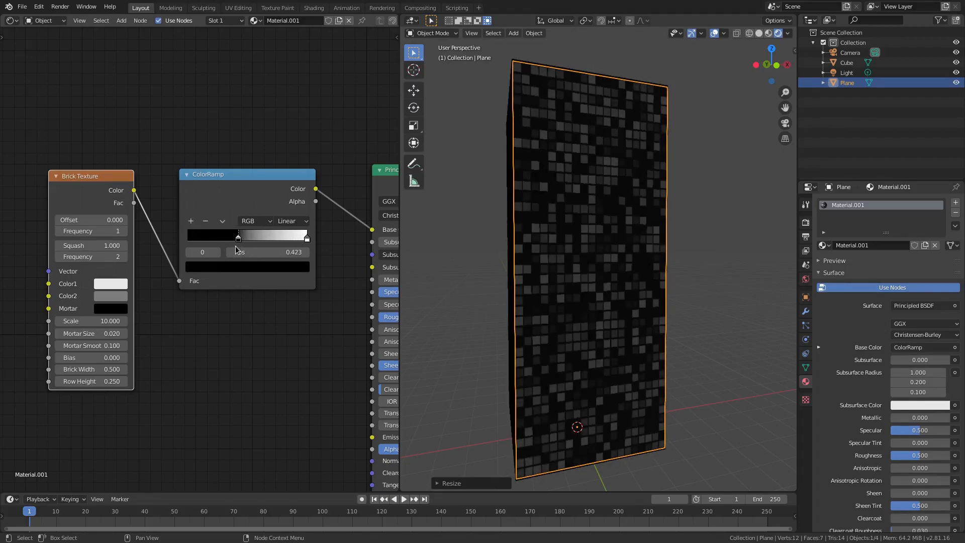
left_click_drag(238, 236, 188, 235)
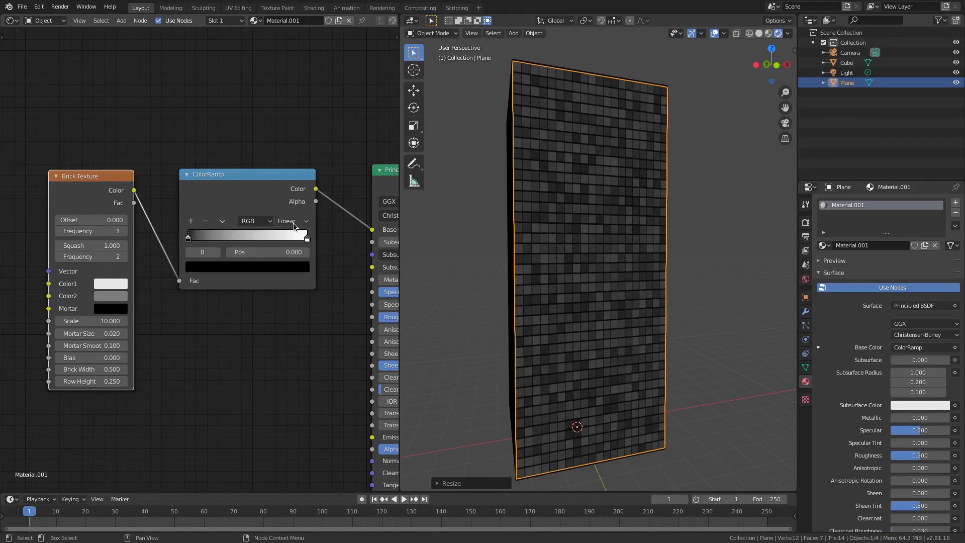
left_click(291, 220)
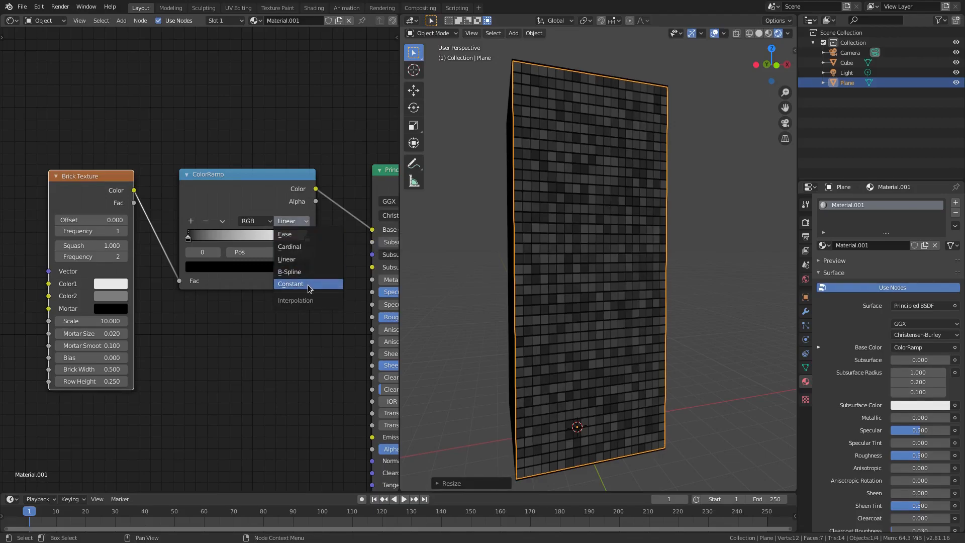
left_click(289, 283)
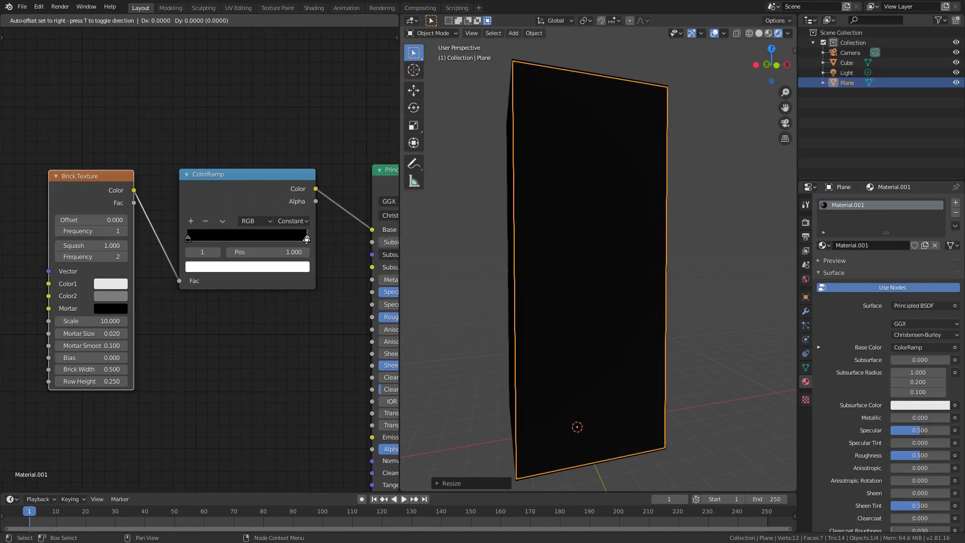
left_click_drag(306, 237, 228, 237)
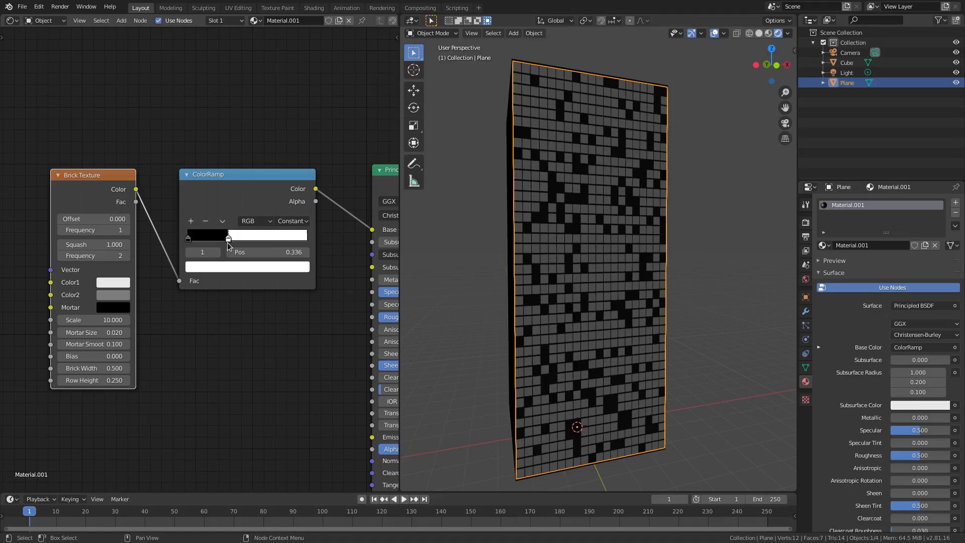
left_click_drag(228, 236, 244, 236)
type("15")
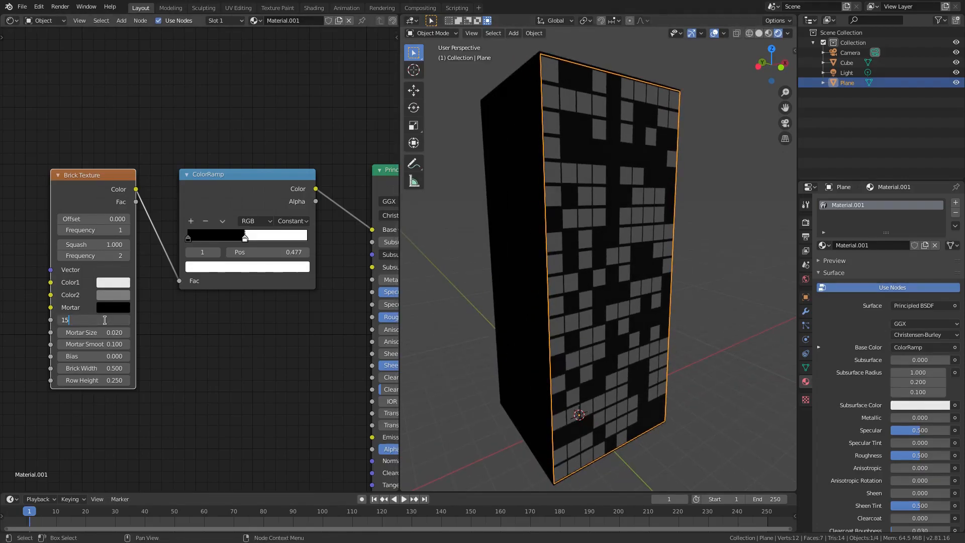
key("Return")
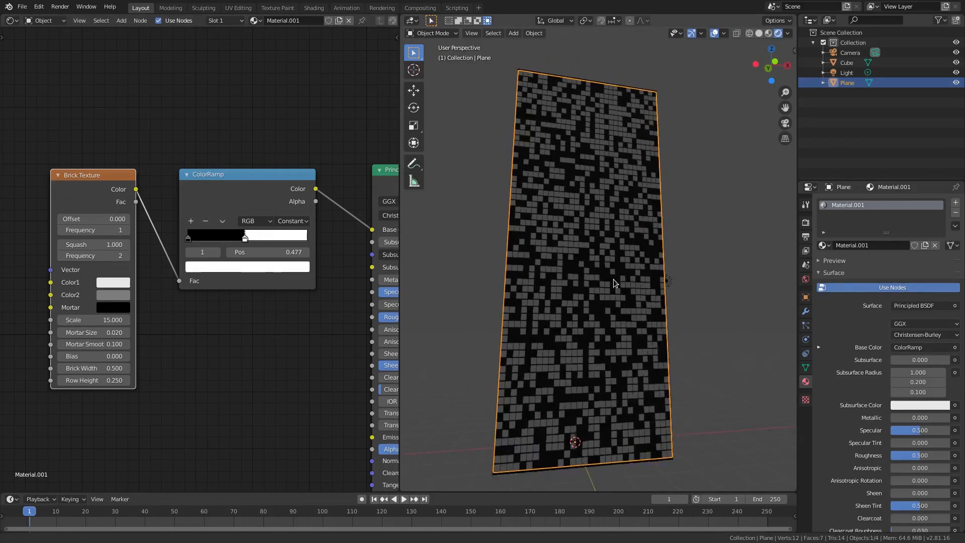
Step: Reshape the plane's edges in Edit Mode to match the tower's front face
key("Tab")
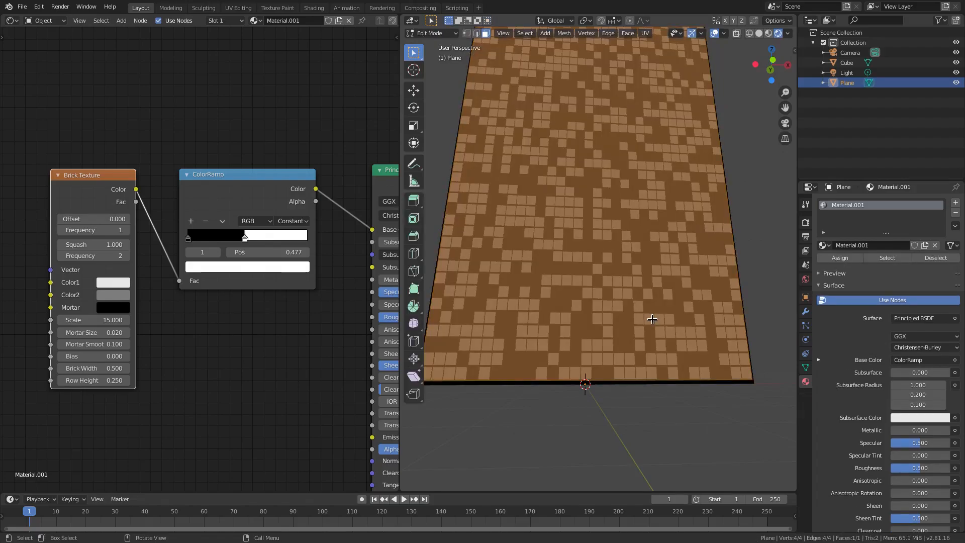
left_click(477, 34)
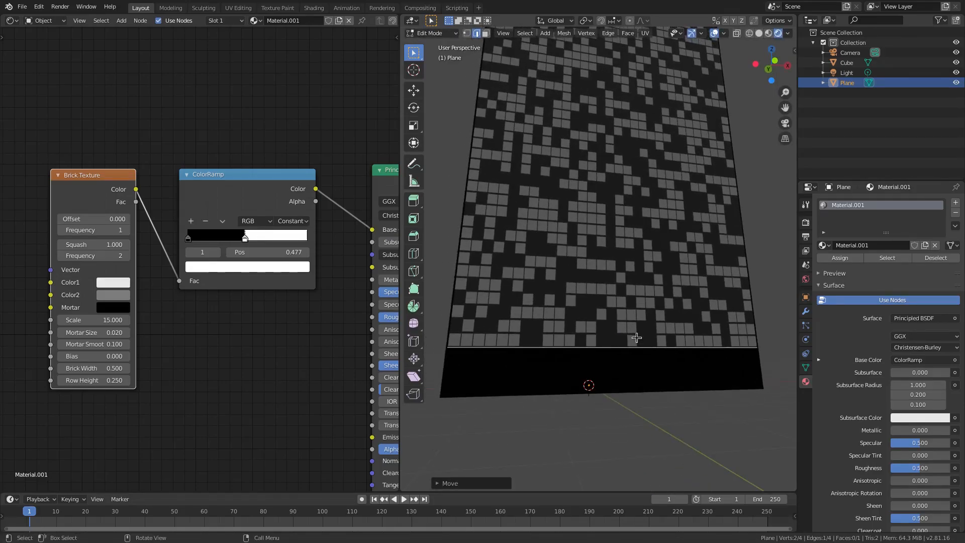
key("Tab")
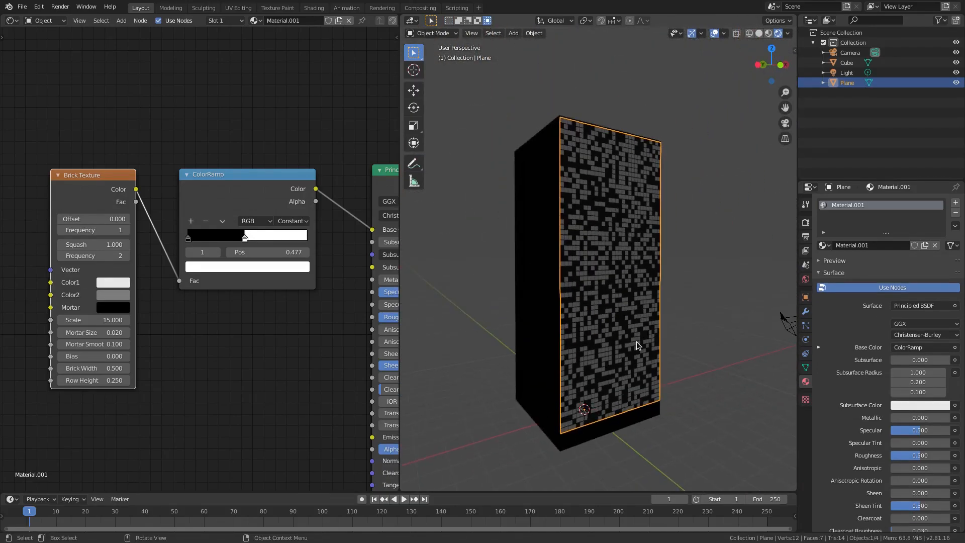
left_click_drag(637, 345, 618, 298)
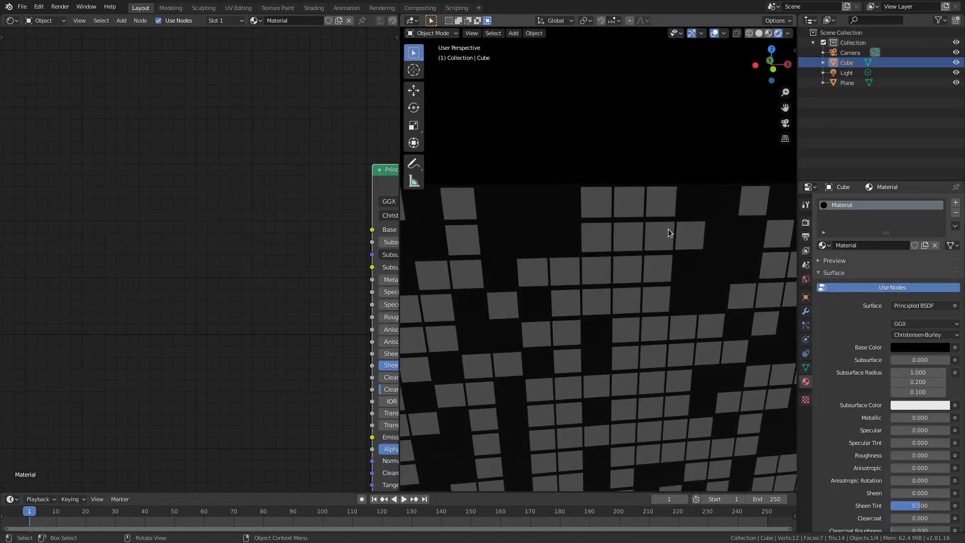
Step: Add an Emission shader fed by the ramp colour and wire it into the material output
left_click(846, 83)
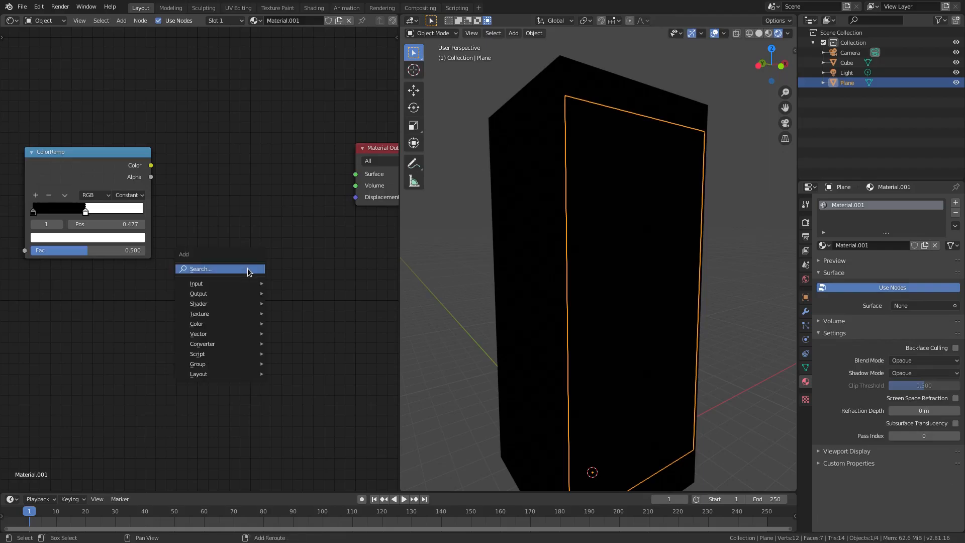
type("emi")
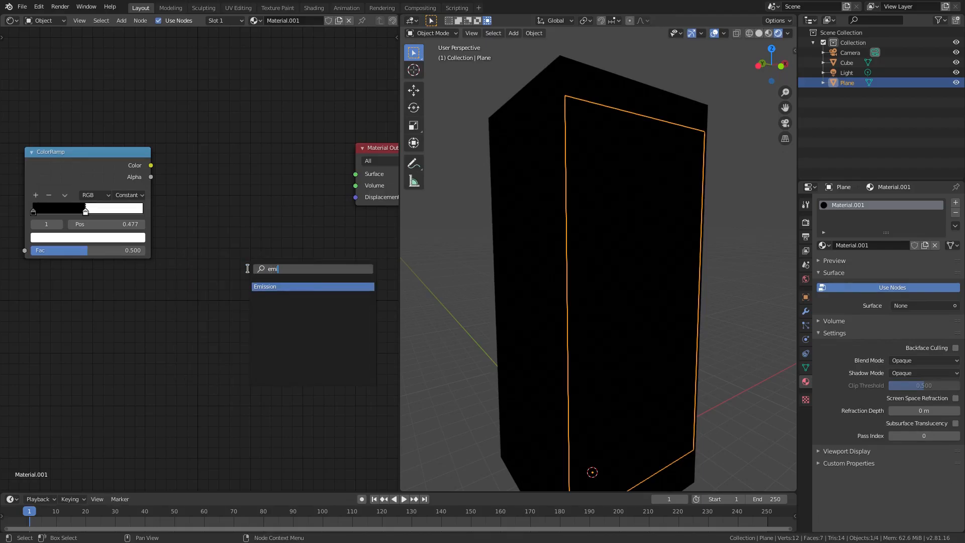
left_click(265, 286)
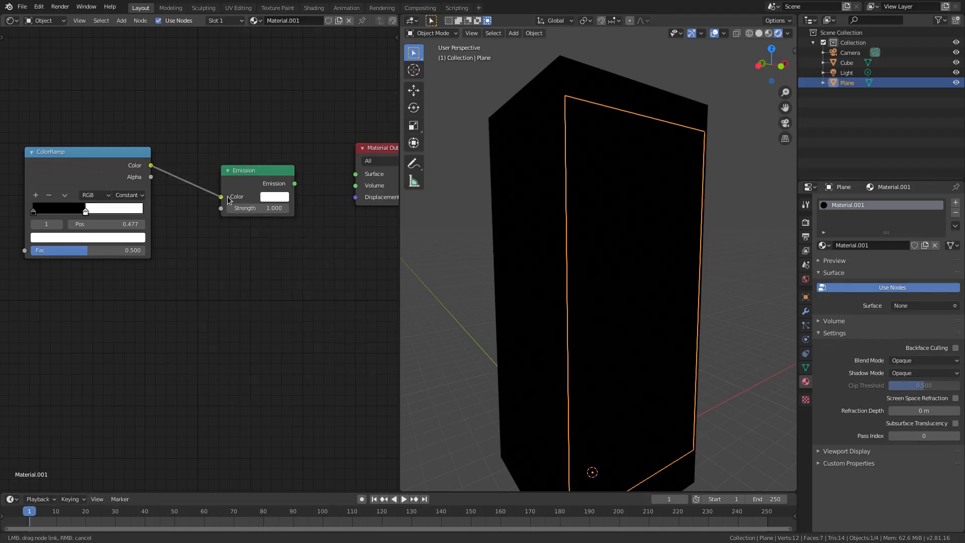
left_click_drag(294, 183, 356, 174)
type("emi")
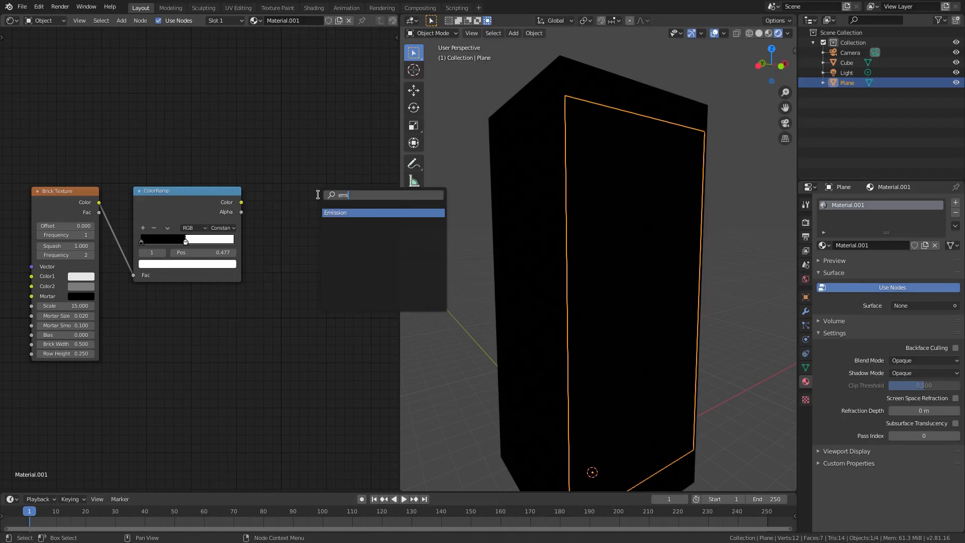
left_click(335, 213)
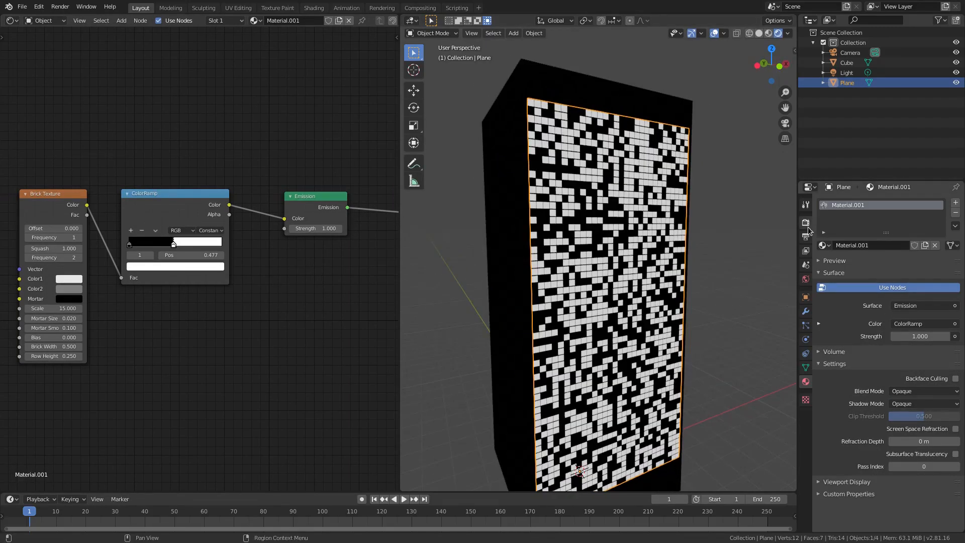
Step: Change the Color Management view transform from Filmic to Standard in Render Properties
left_click(805, 222)
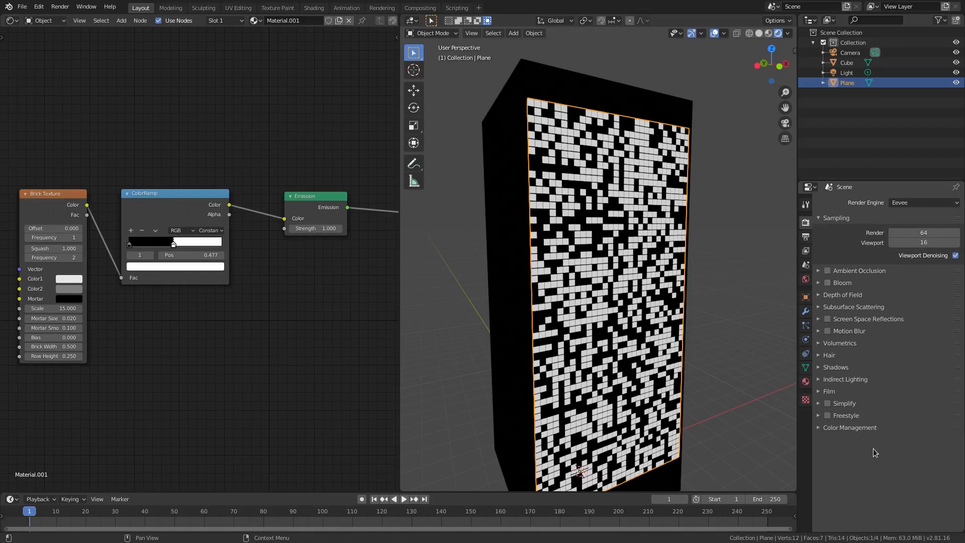
left_click(848, 427)
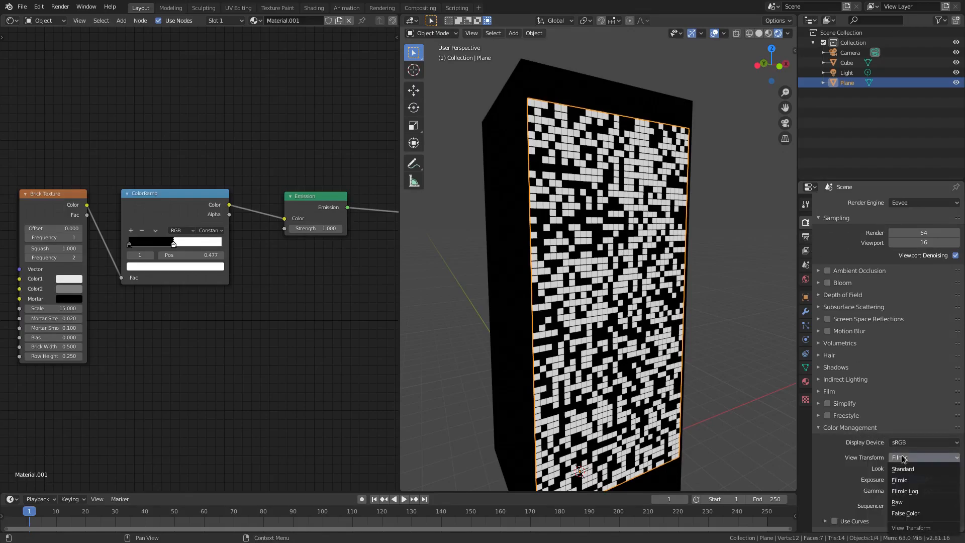
left_click(903, 468)
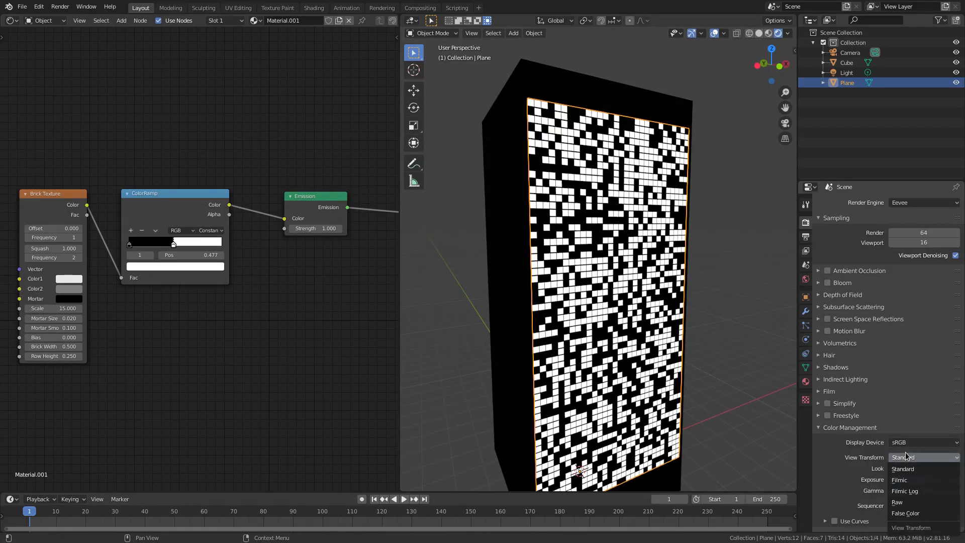
left_click(898, 479)
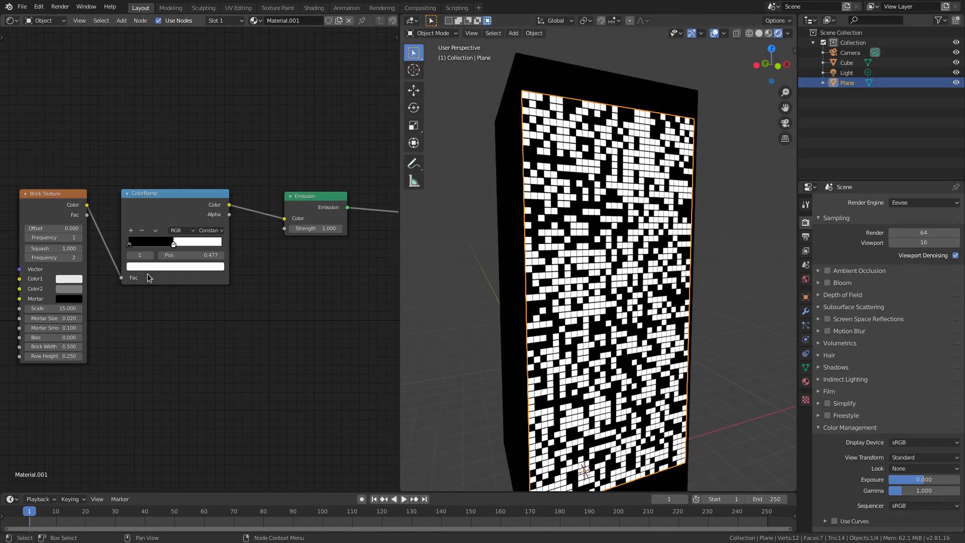
Step: Slide the ramp's yellow stop to about 0.69 so only a sparse scatter of windows glow
left_click_drag(172, 242, 188, 242)
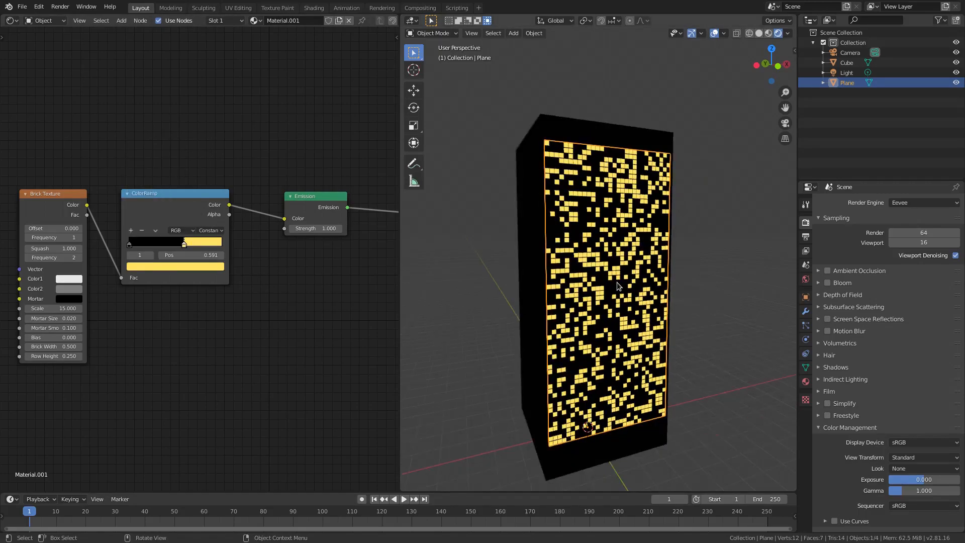
left_click_drag(618, 286, 725, 262)
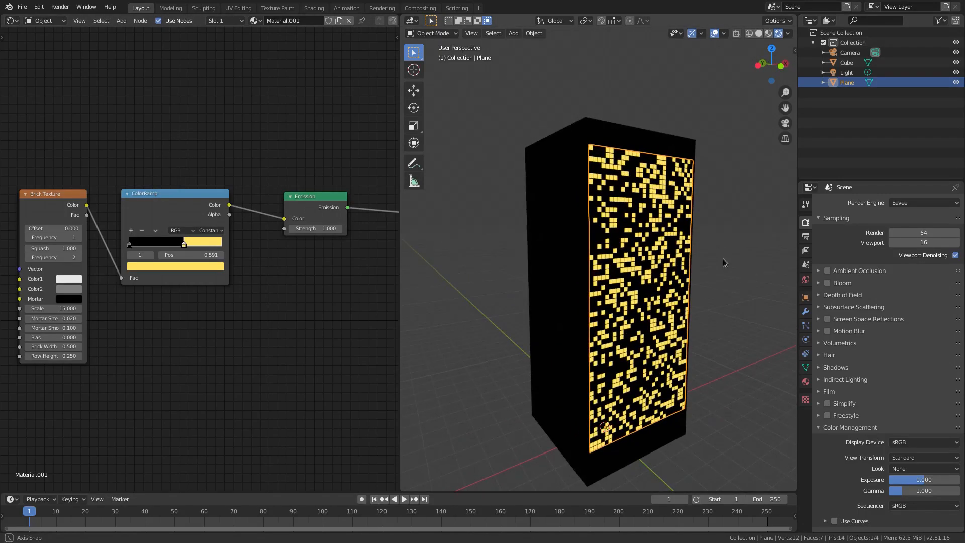
left_click_drag(724, 262, 670, 276)
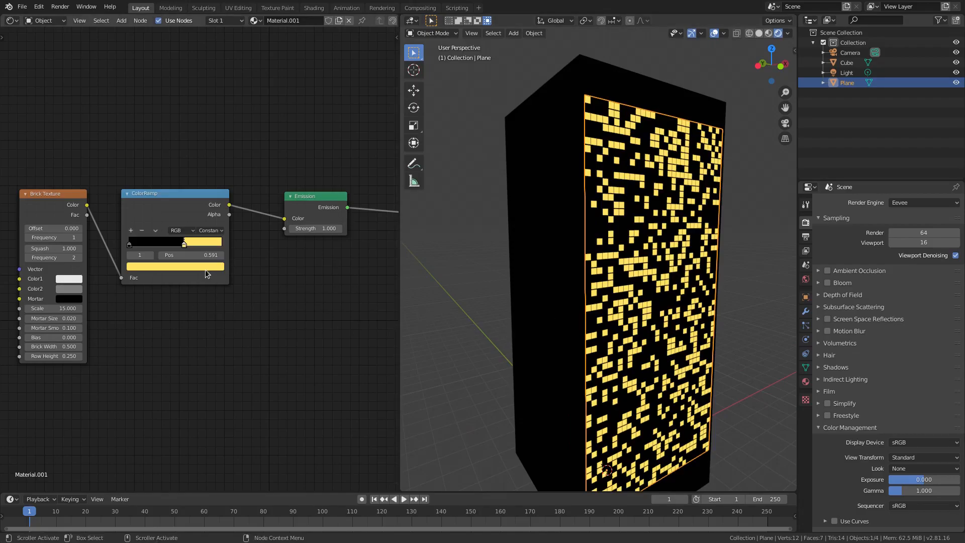
left_click_drag(203, 241, 180, 241)
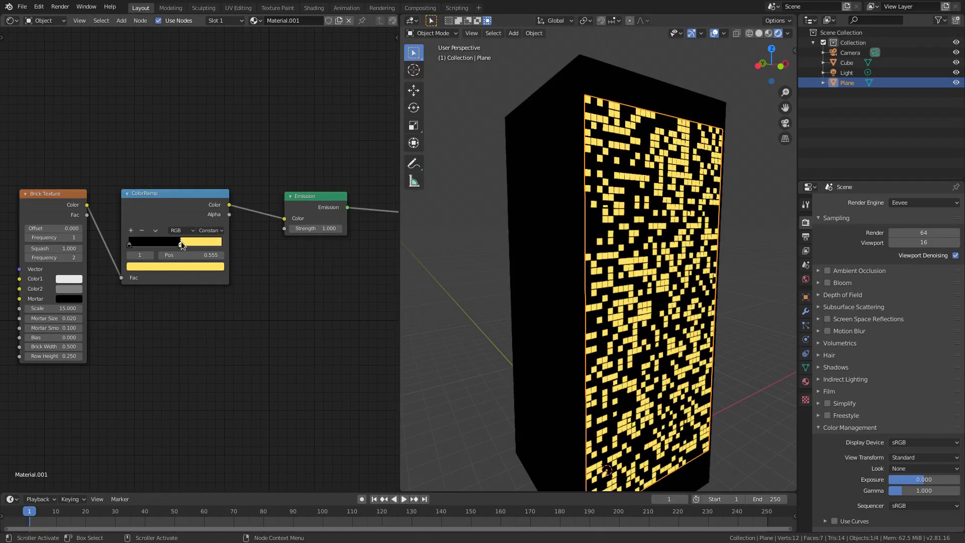
left_click_drag(180, 242, 144, 241)
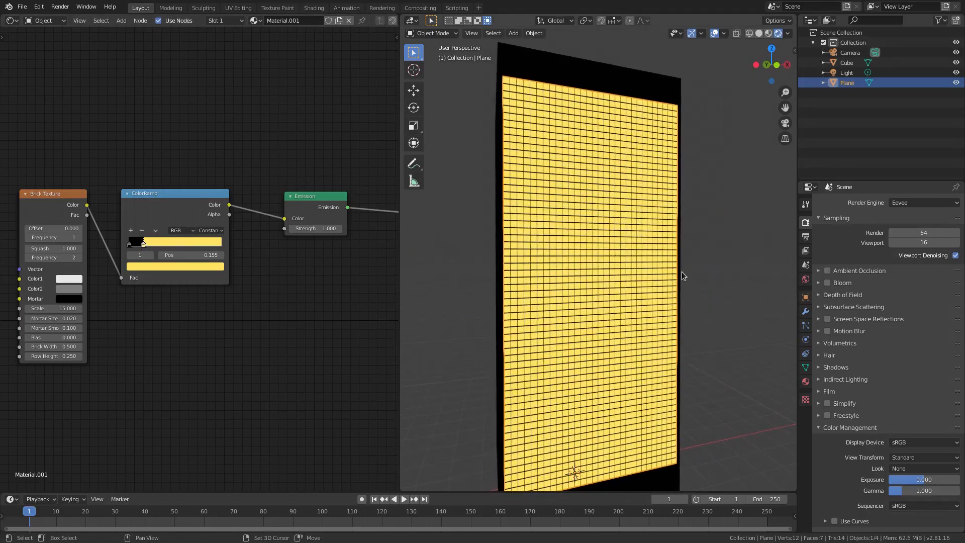
left_click_drag(142, 242, 161, 242)
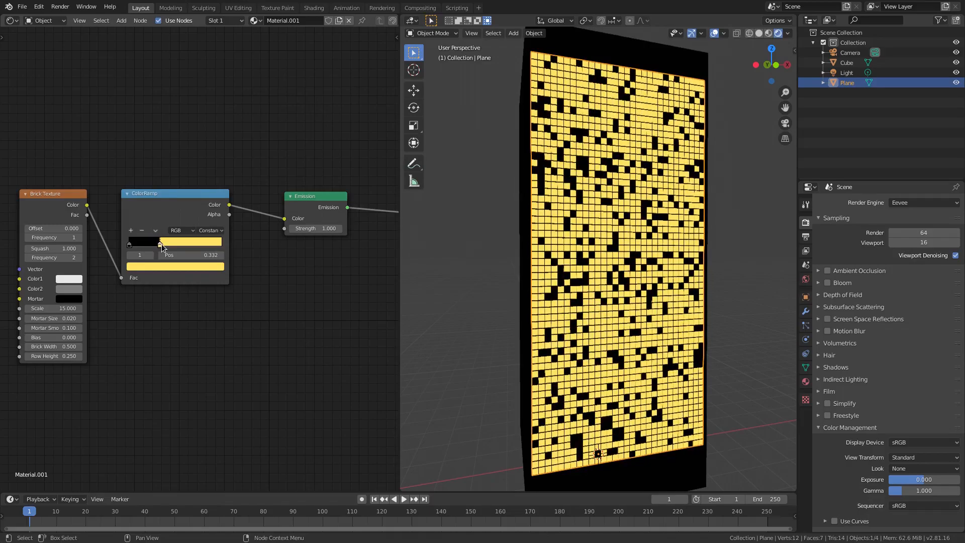
left_click_drag(162, 241, 212, 241)
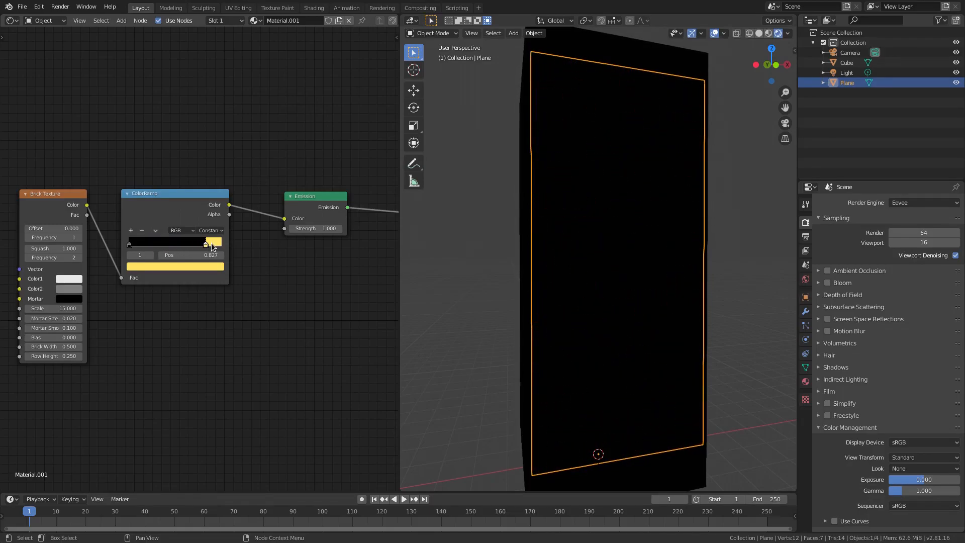
left_click_drag(212, 242, 206, 243)
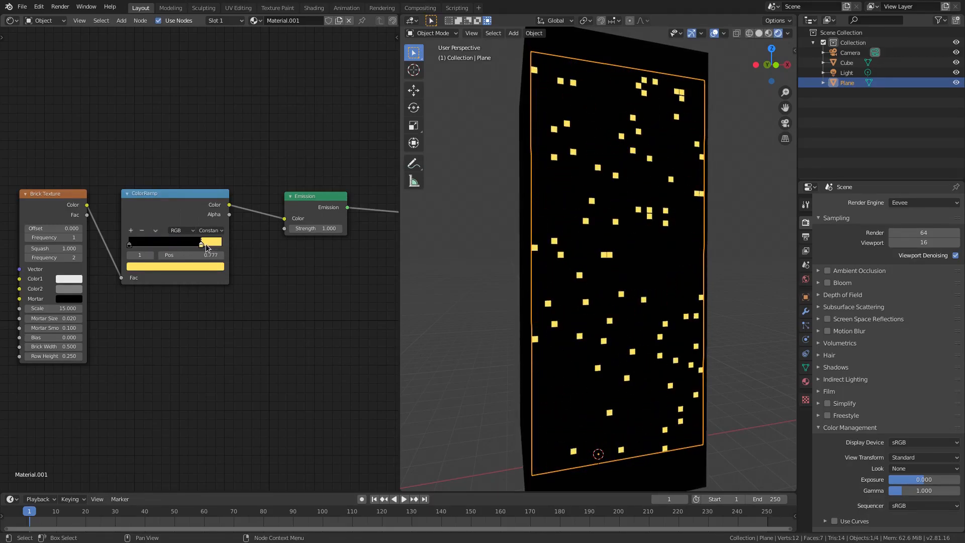
left_click_drag(209, 242, 206, 242)
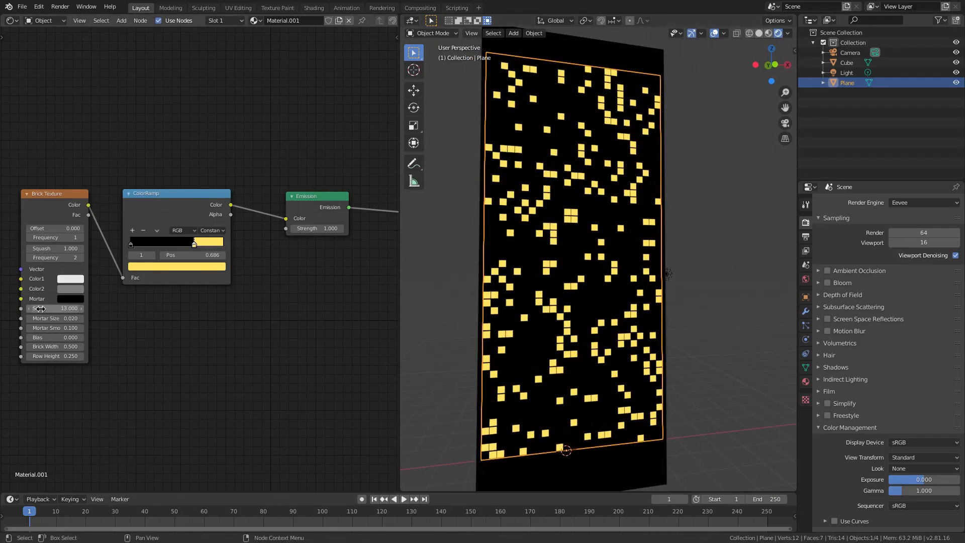
Step: Zoom the viewport in closely on the glowing yellow window squares of the plane
left_click_drag(55, 309, 80, 309)
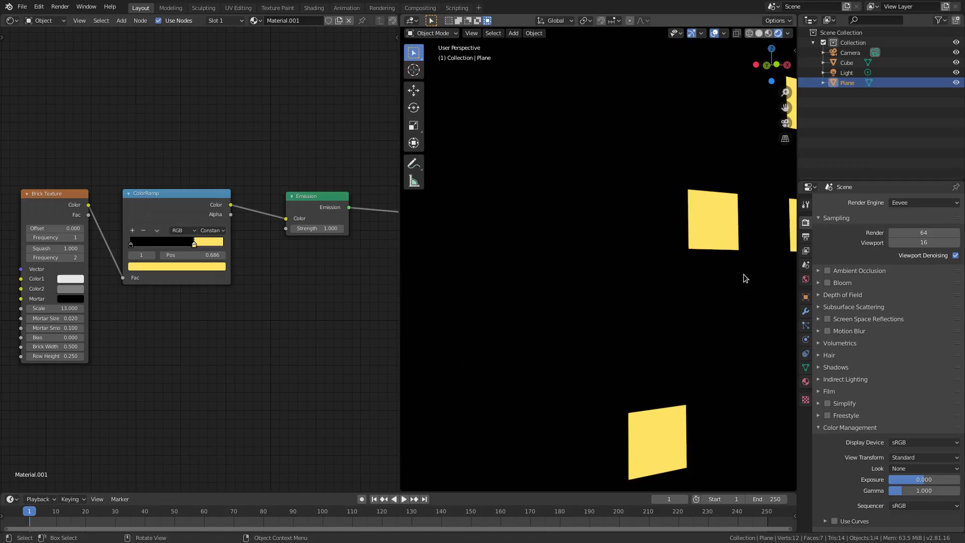
mouse_move(617, 259)
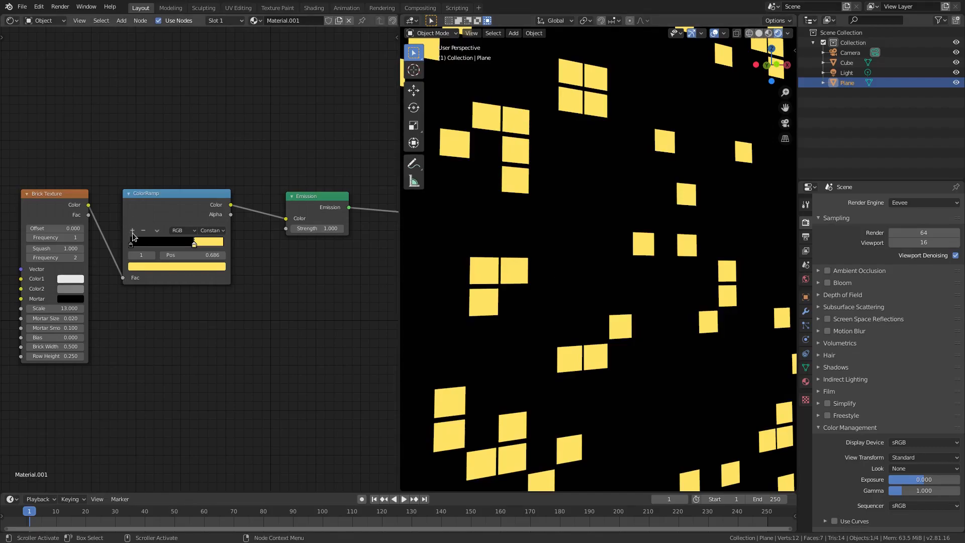
Step: Add a ColorRamp stop, colour it dark grey for unlit windows, and shift stops to adjust the lit share
left_click_drag(194, 243, 163, 242)
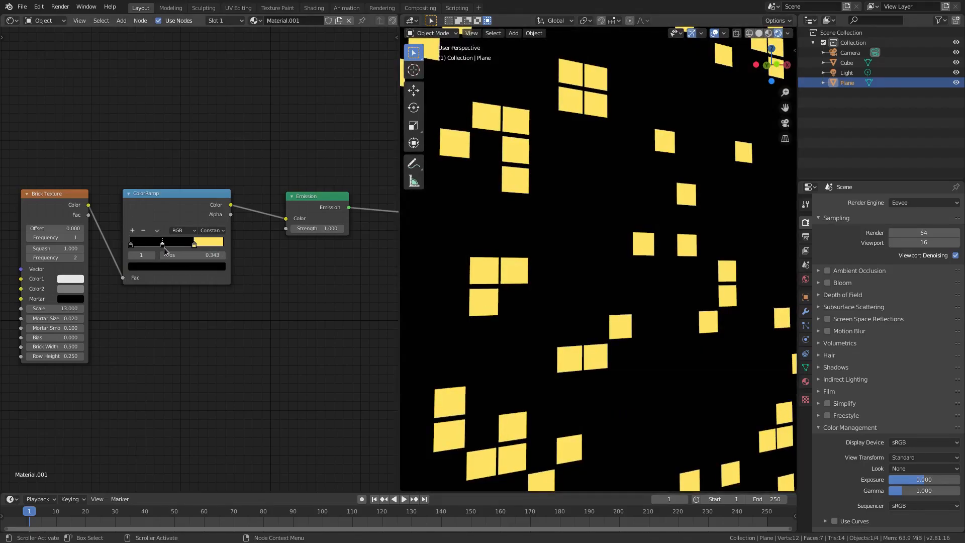
left_click_drag(163, 242, 171, 242)
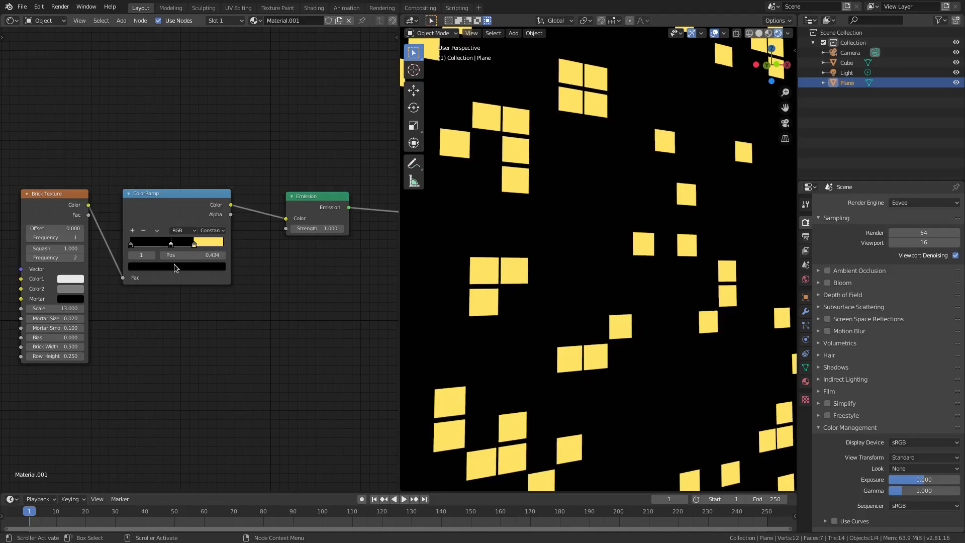
left_click(133, 241)
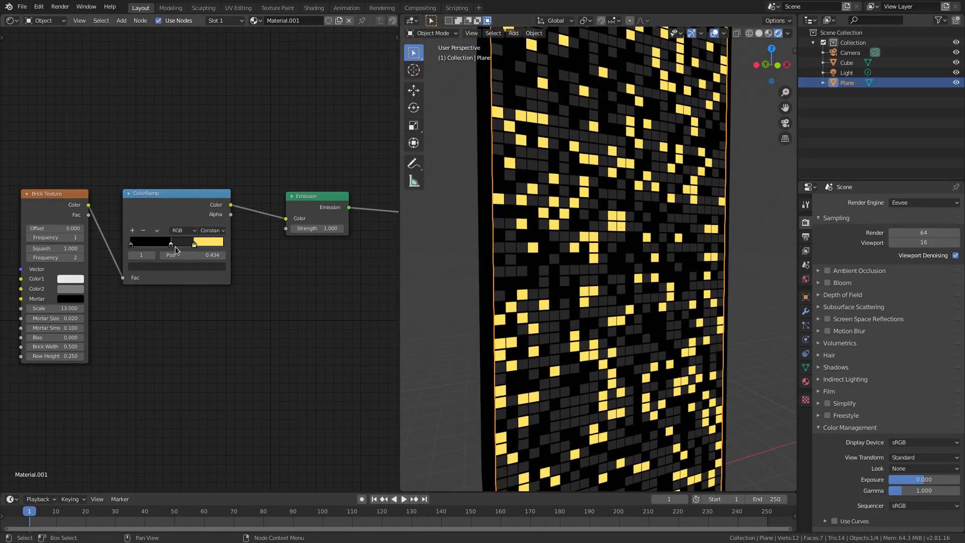
left_click_drag(175, 242, 132, 242)
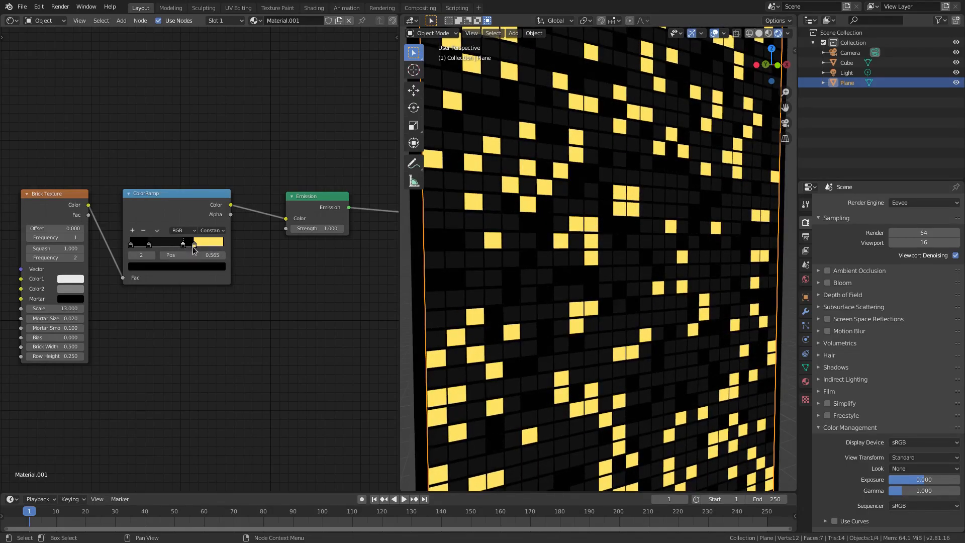
Step: Add another stop and set its colour to an orange hue so warm orange windows mix with the yellow
left_click(207, 242)
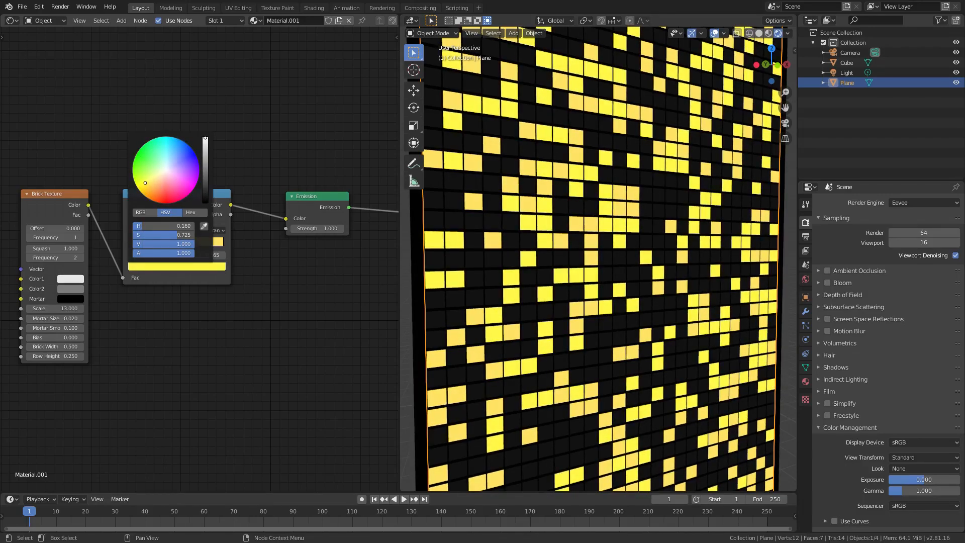
left_click_drag(145, 181, 150, 188)
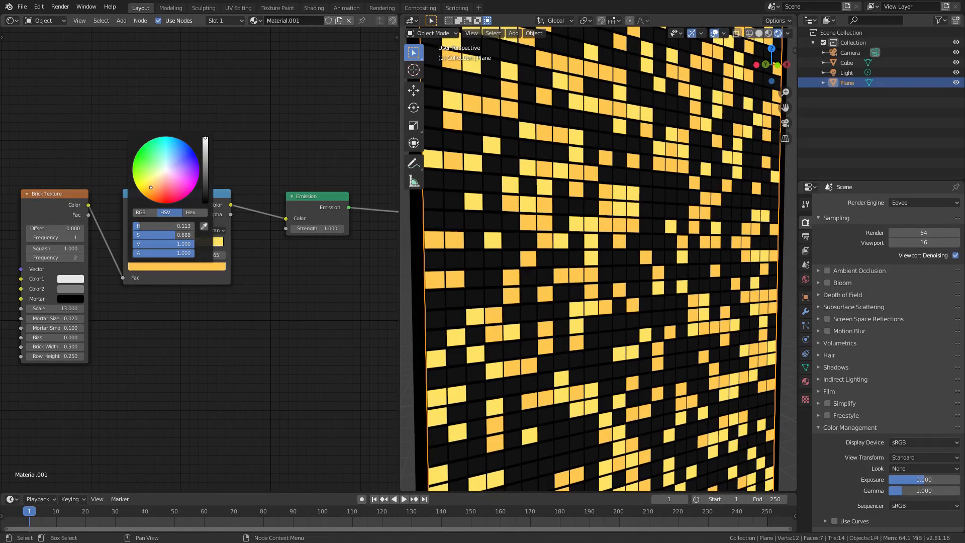
left_click_drag(150, 188, 152, 185)
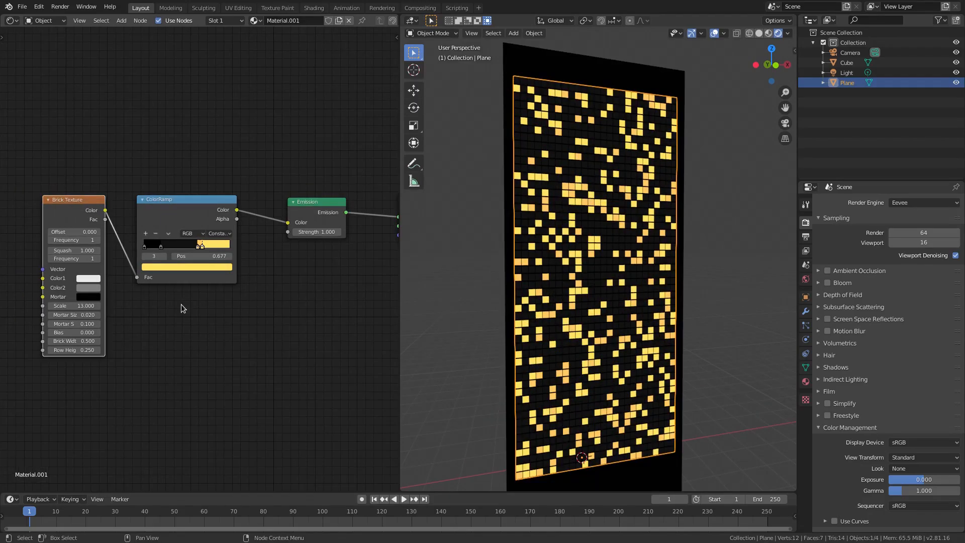
Step: Duplicate the window plane, rotated 90° on Z, onto the remaining faces so all four sides show windows
left_click_drag(591, 246, 690, 285)
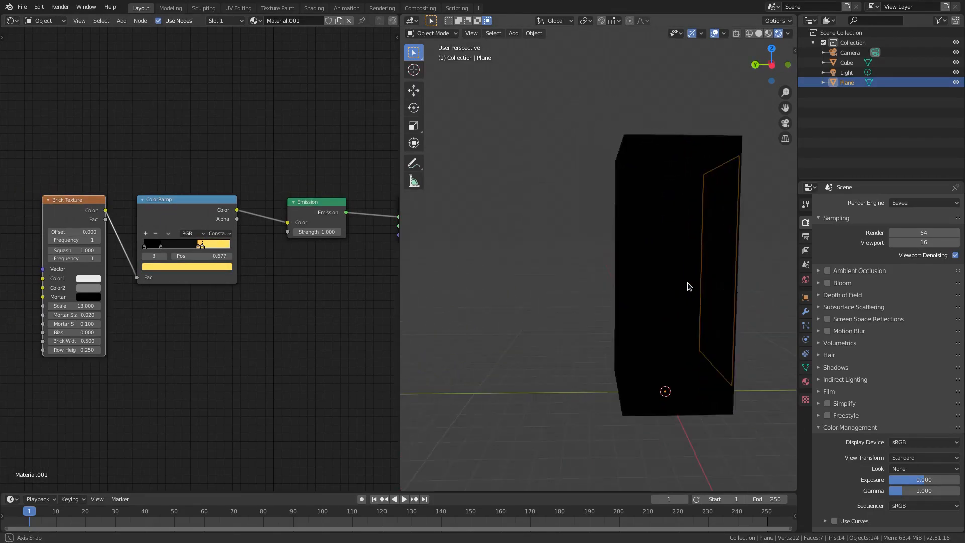
left_click_drag(689, 286, 590, 284)
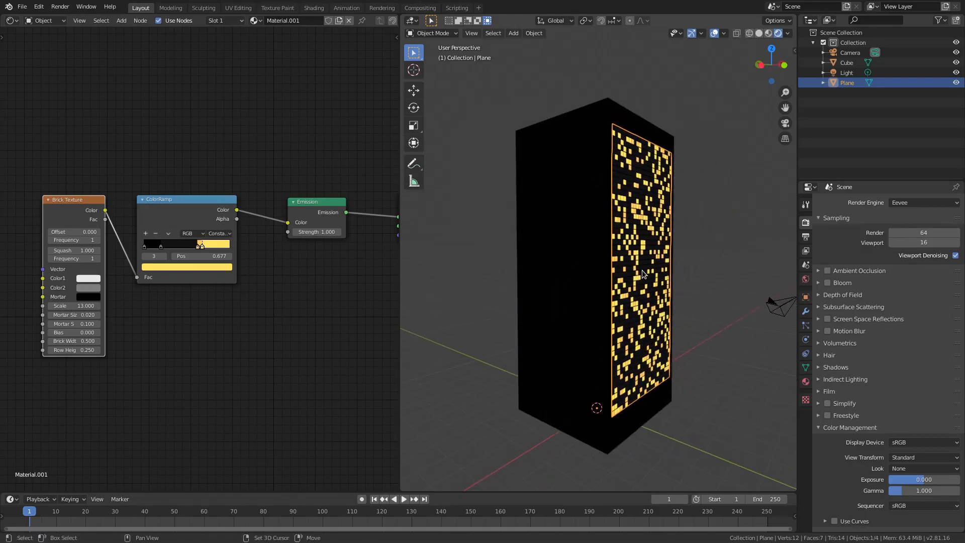
left_click_drag(643, 275, 722, 287)
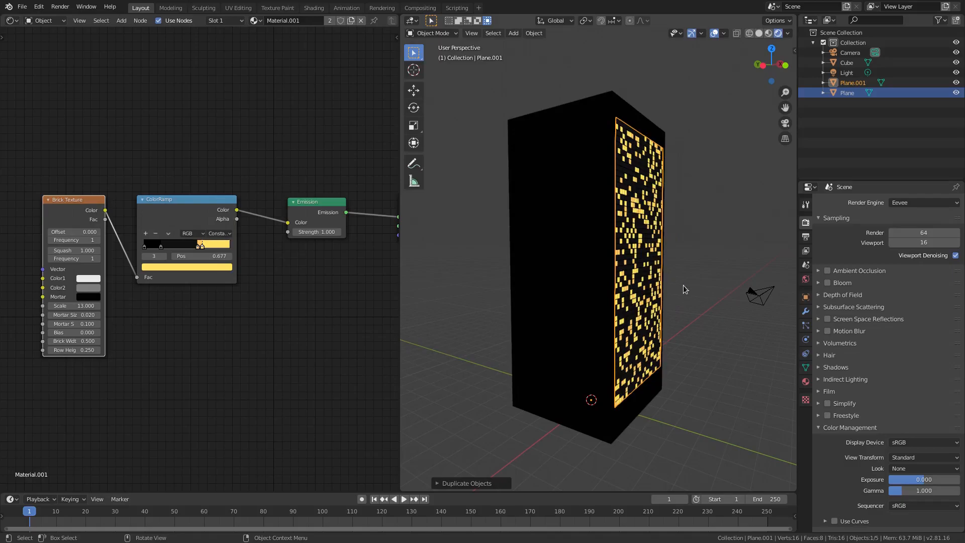
key("r")
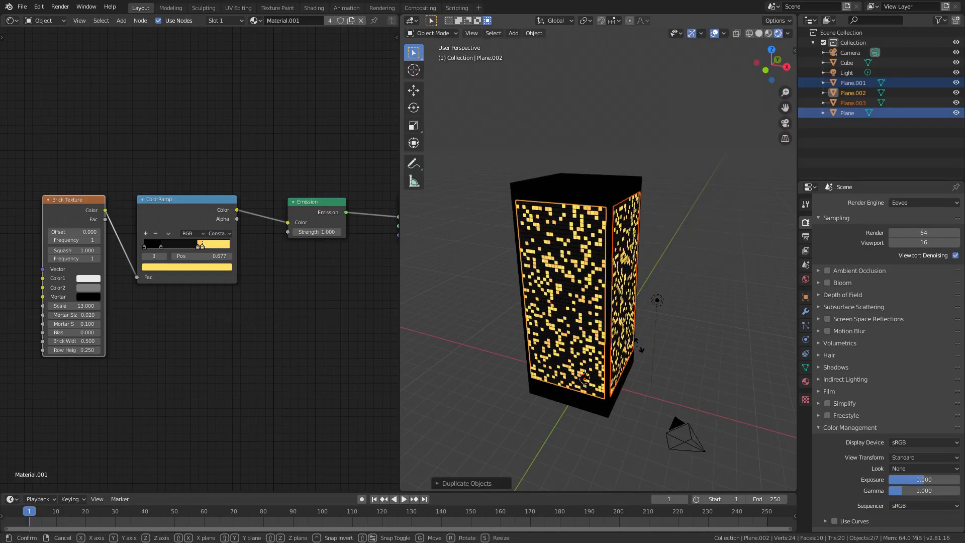
key("r")
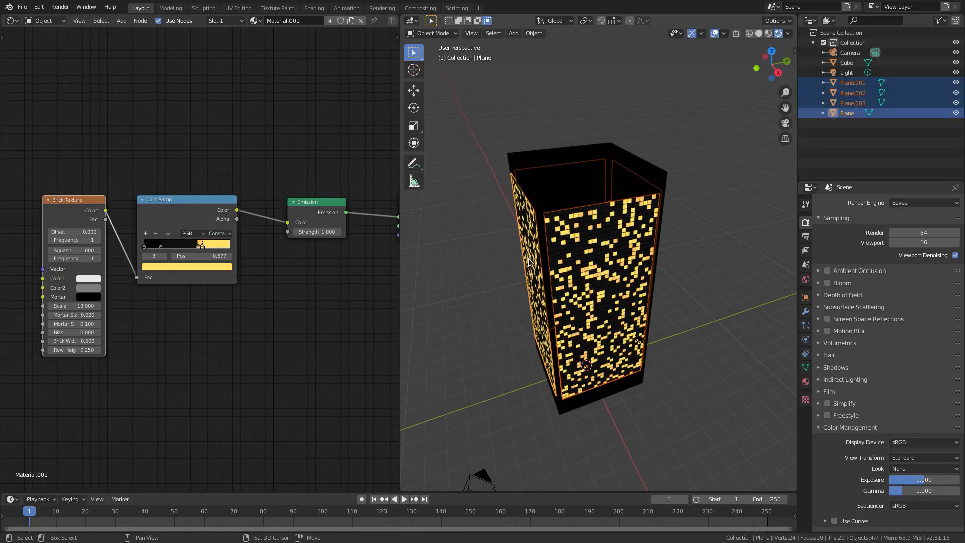
mouse_move(567, 163)
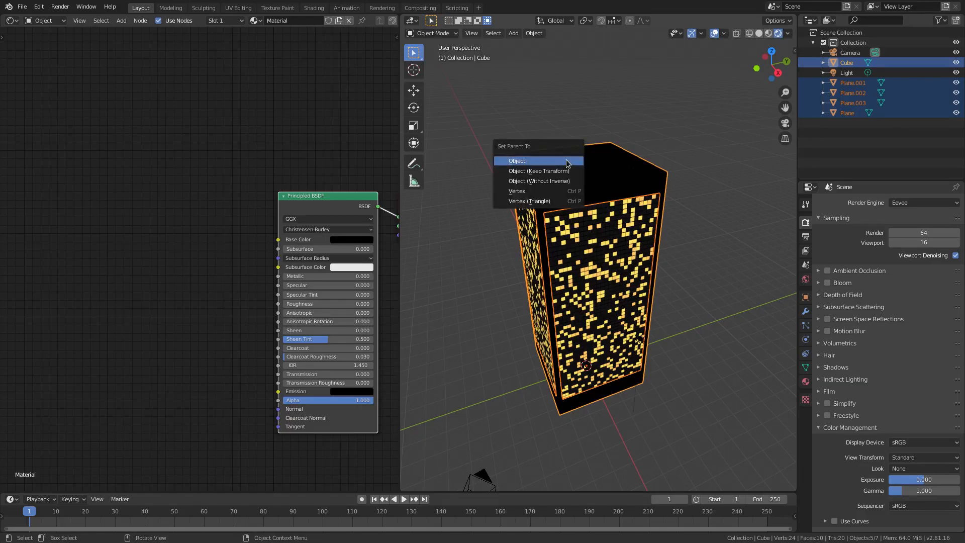
Step: Parent the window planes to the cube with Ctrl+P Object, then duplicate the tower into a second building
left_click(517, 159)
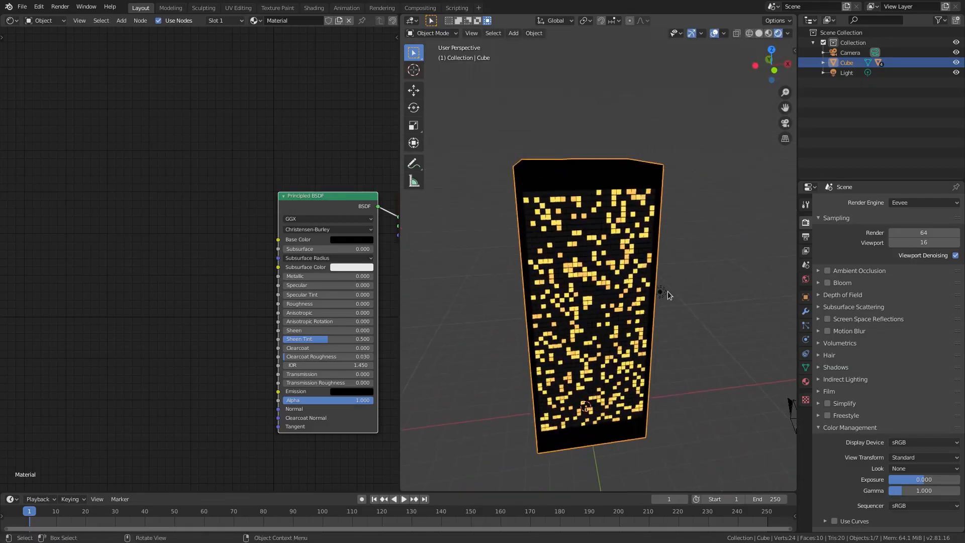
key("r")
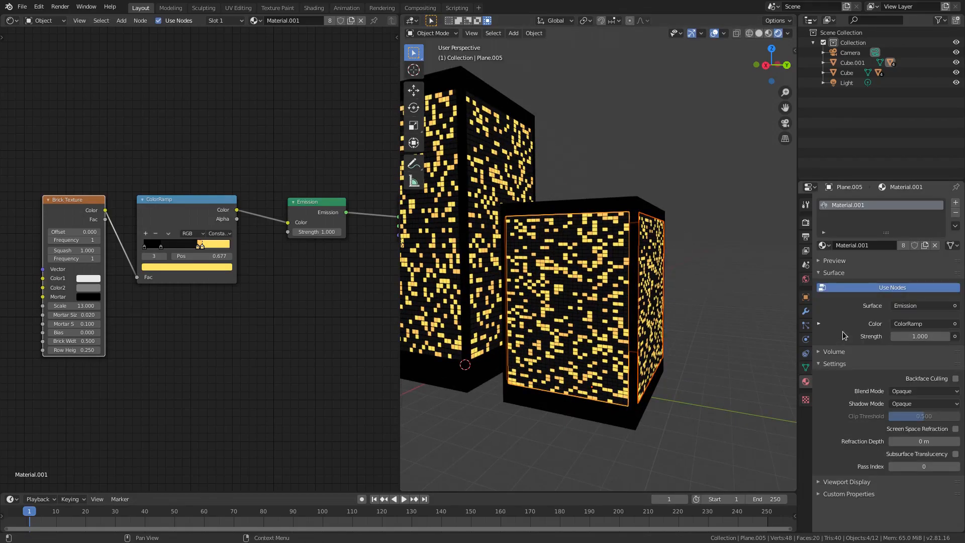
Step: Make the copied material single-user, rename it 'build 2', and recolour its ramp stops blue
double_click(864, 245)
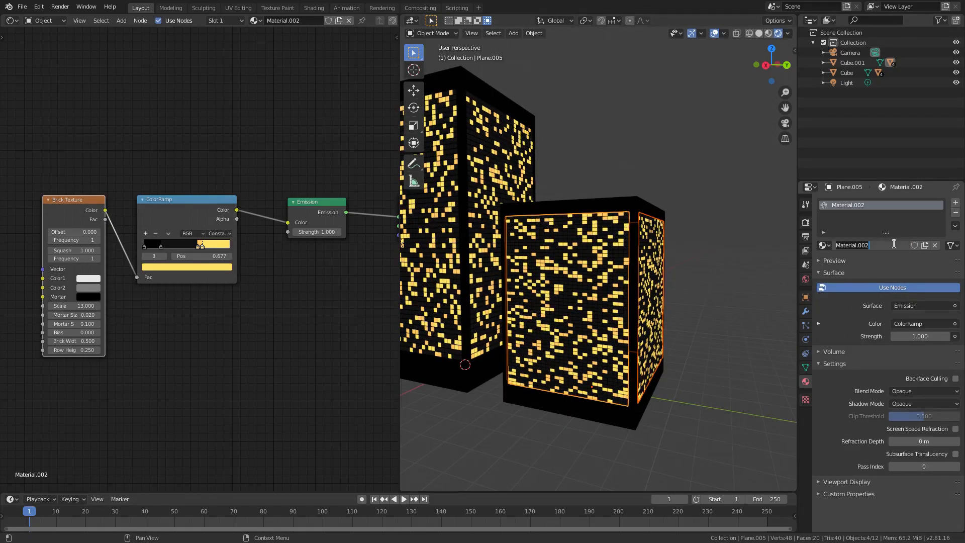
type("build")
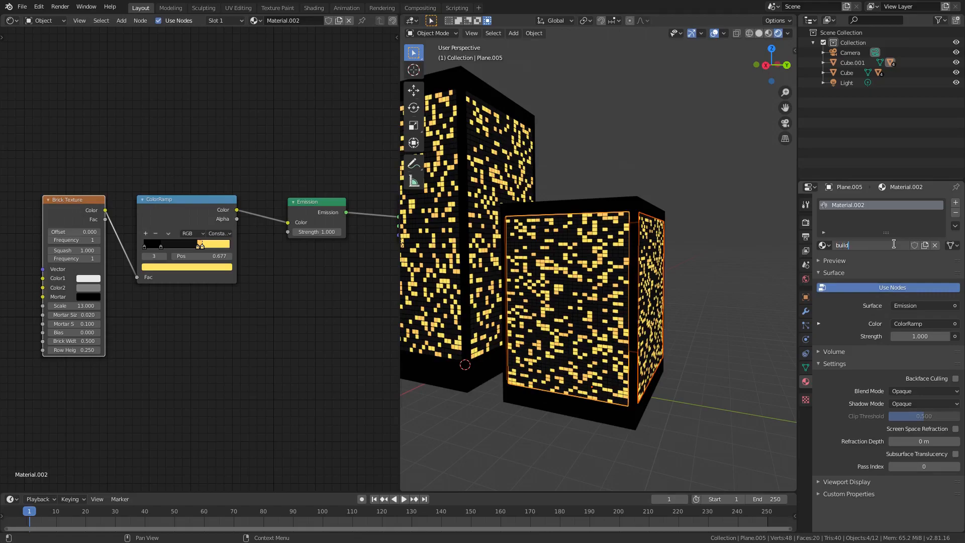
type("build 2")
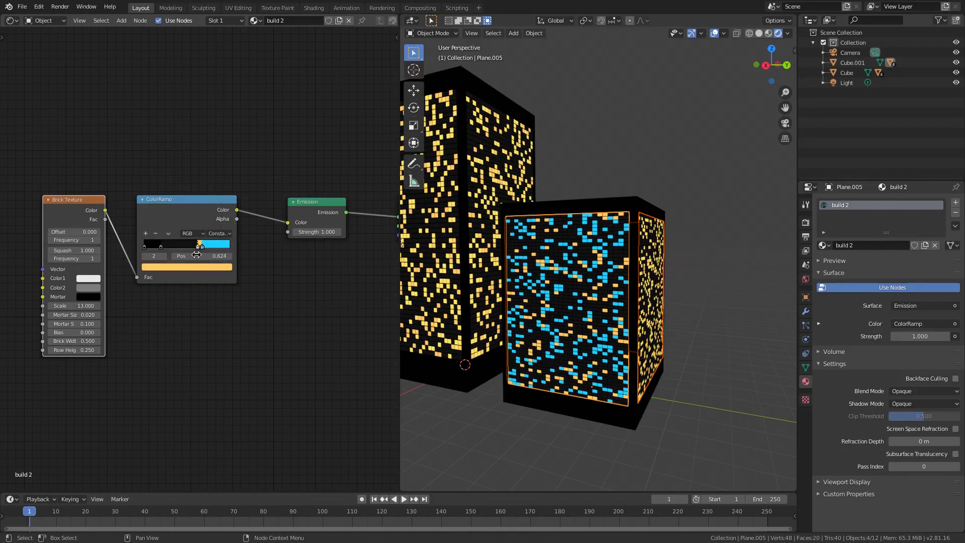
left_click(219, 243)
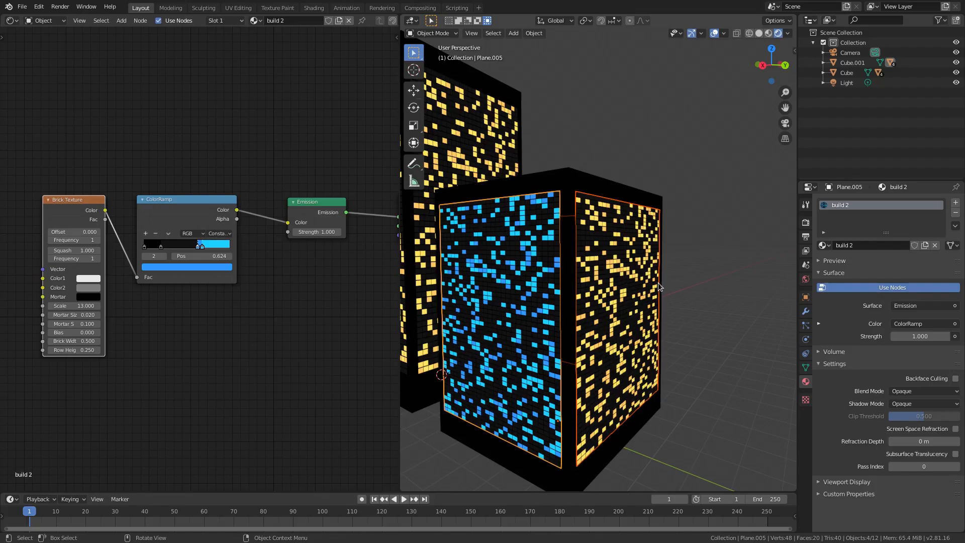
mouse_move(686, 310)
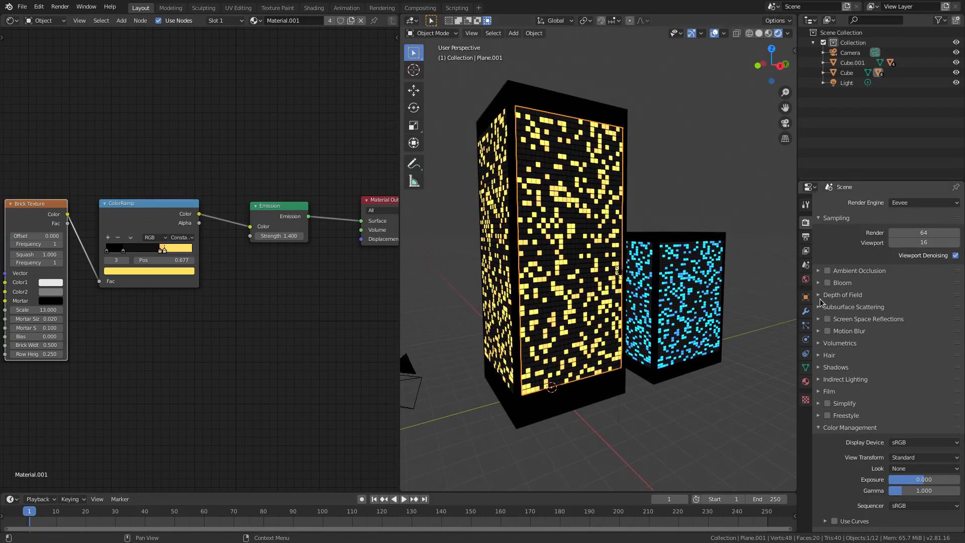
Step: Enable Bloom and reflections, raise build 2 Emission Strength to 1.7, and slide ramp stops so fewer blue windows light
left_click(513, 32)
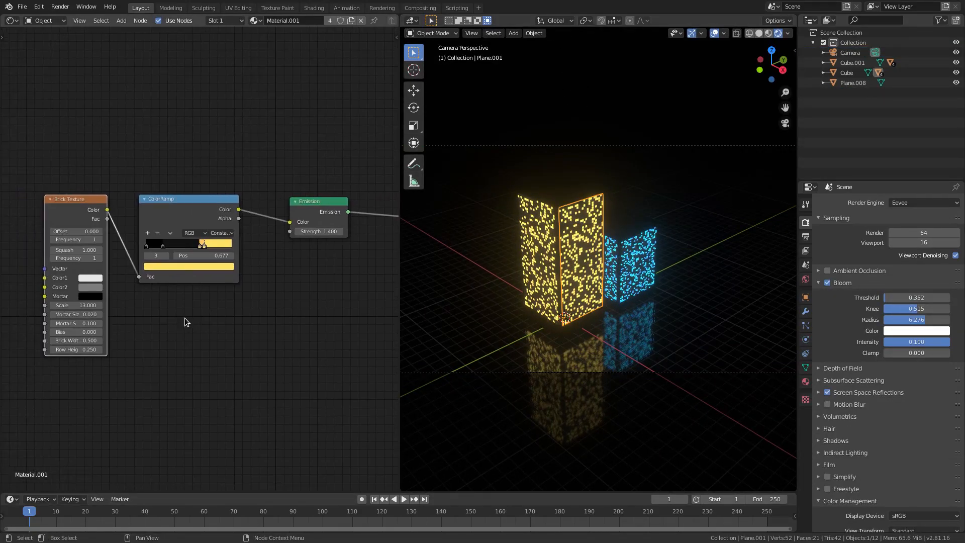
left_click_drag(206, 244, 212, 245)
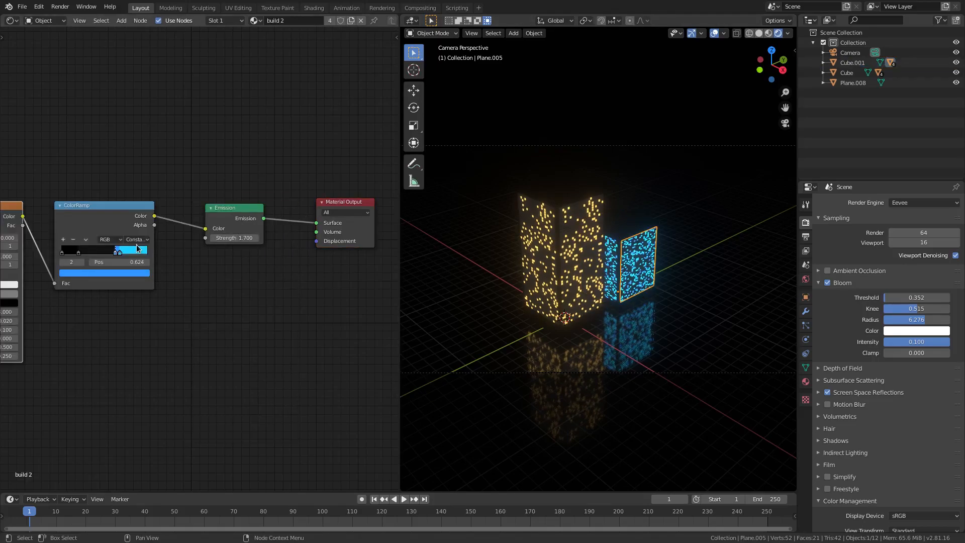
left_click_drag(116, 250, 133, 251)
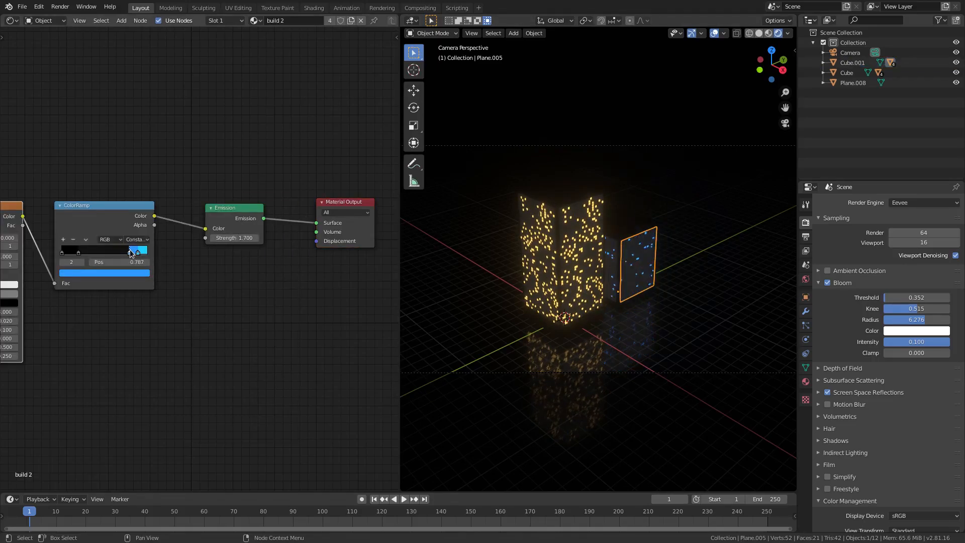
left_click_drag(123, 251, 135, 251)
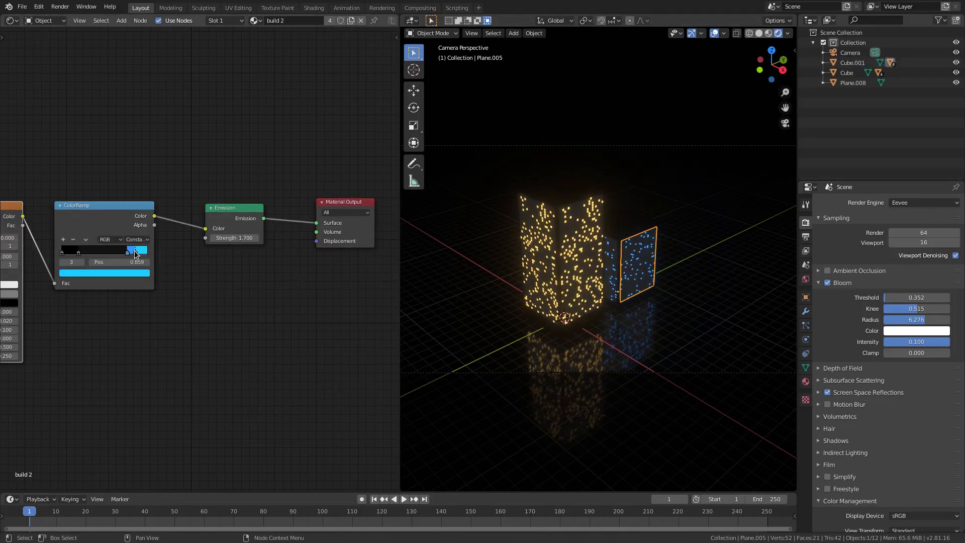